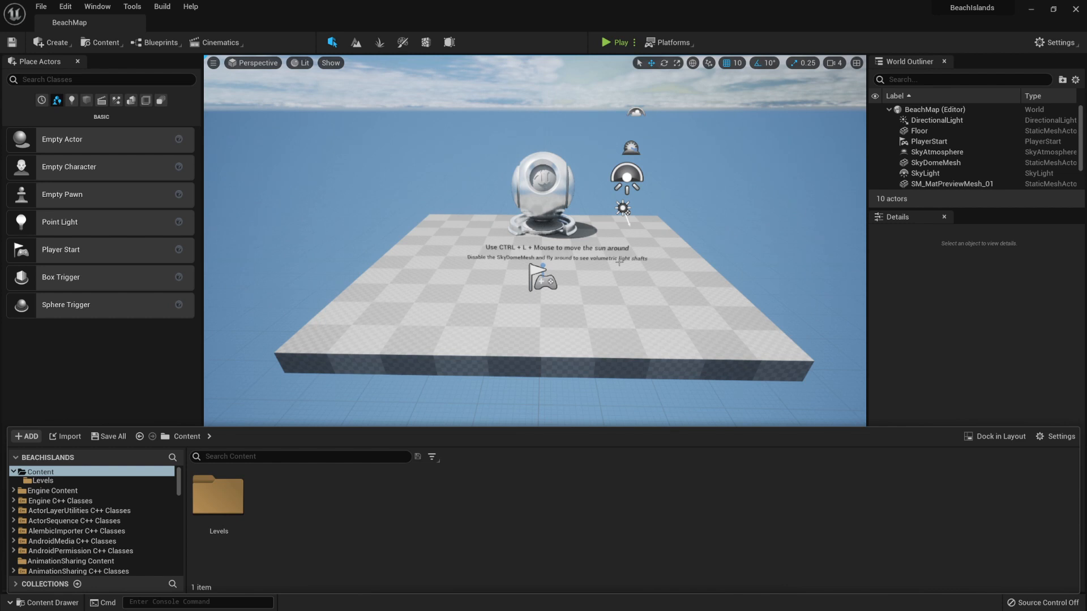
Step: Hide the Content Drawer, browse the File menu, and select SM_MatPreviewMesh_01 to show its Details
click(40, 602)
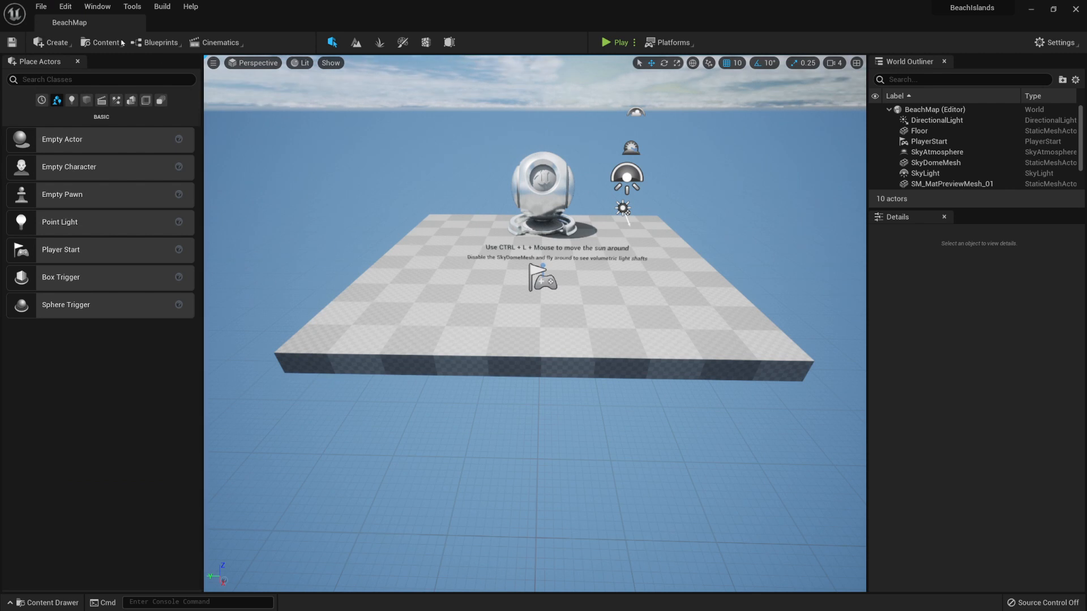
click(41, 6)
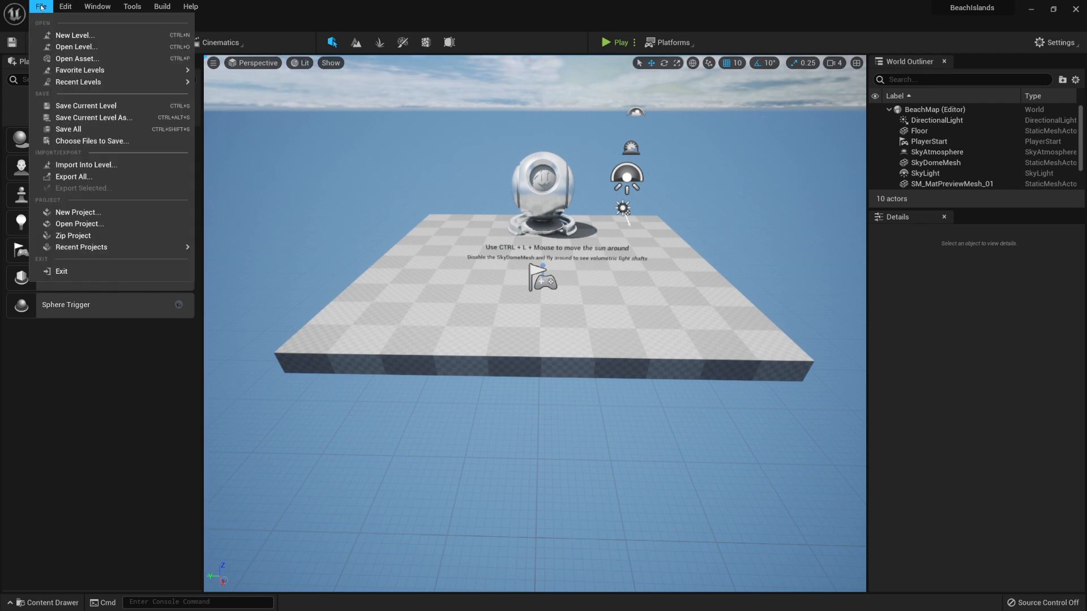
click(80, 34)
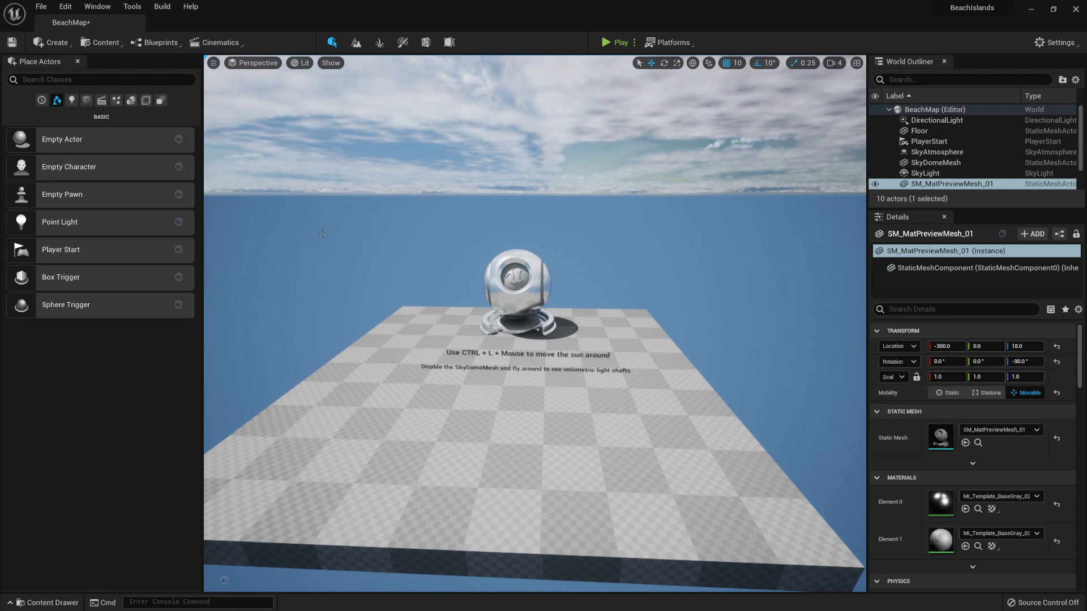
mouse_move(61, 6)
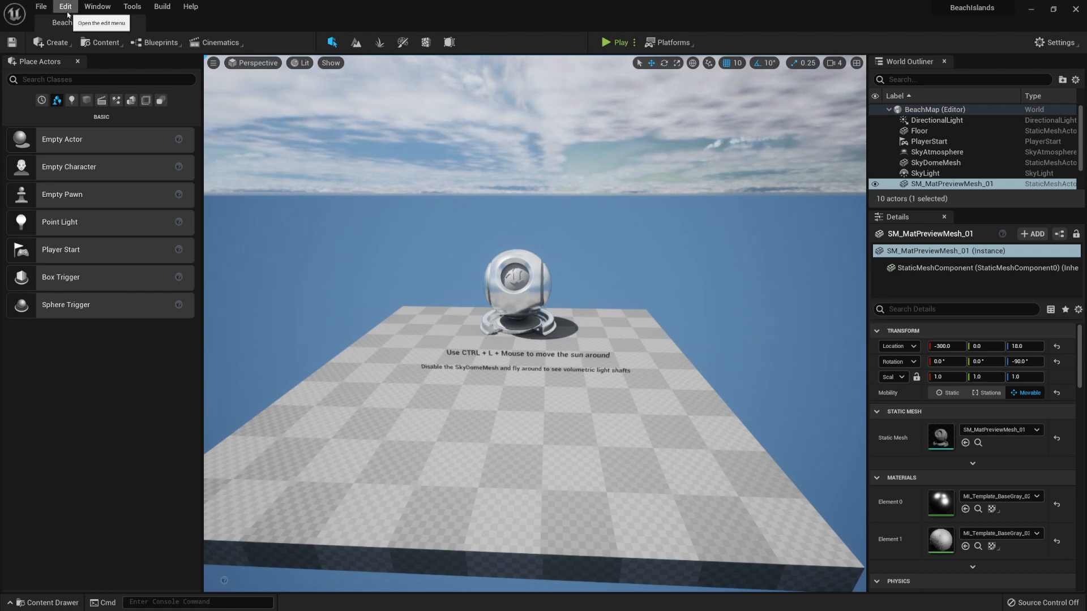
Step: In Edit > Plugins, search 'water' and enable the Water plugin
click(66, 5)
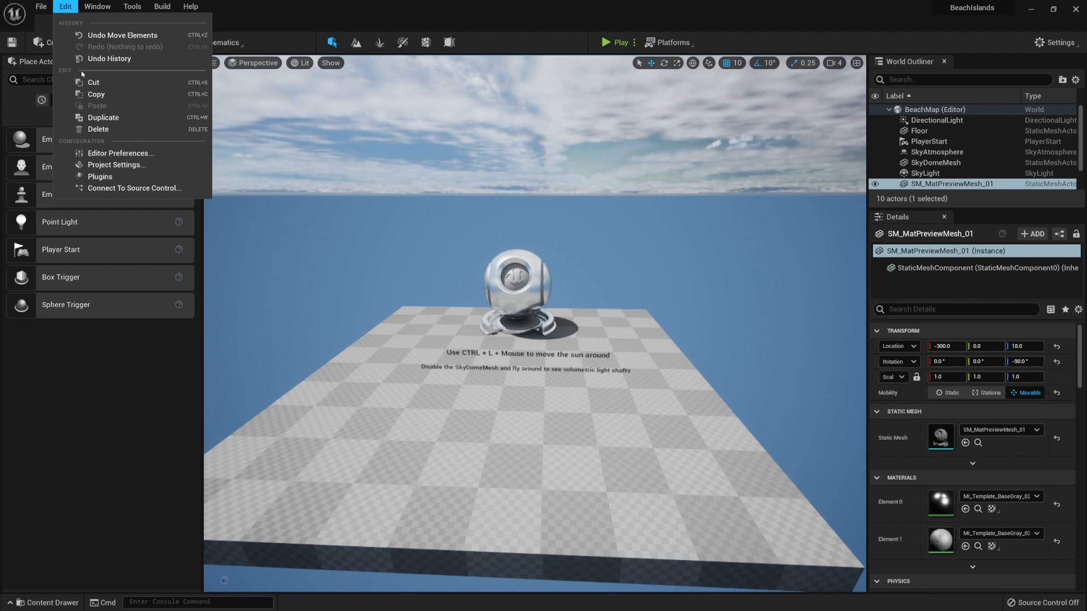
mouse_move(129, 176)
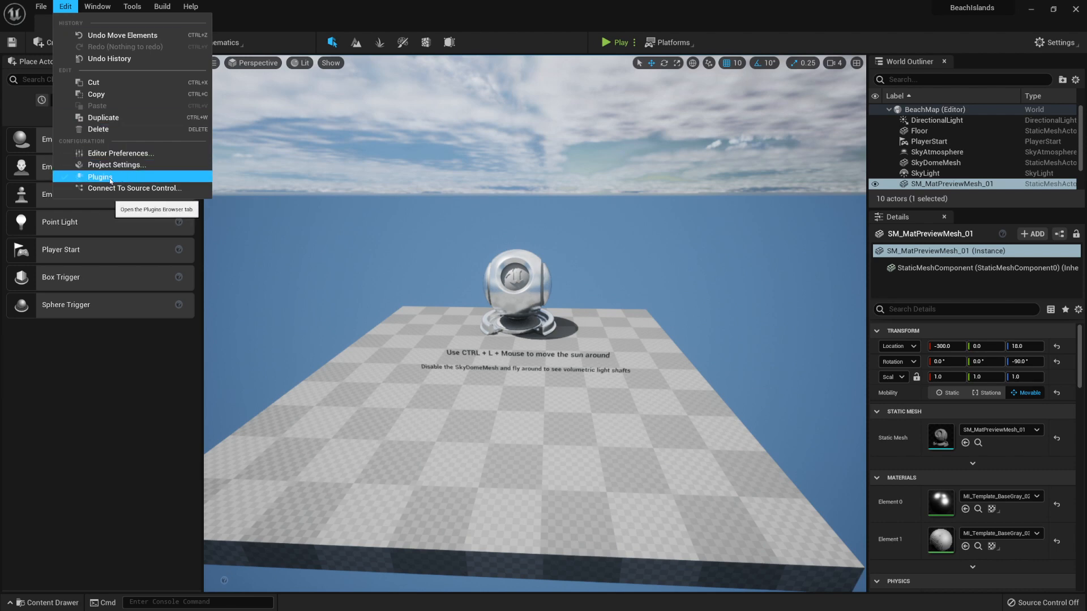
click(100, 177)
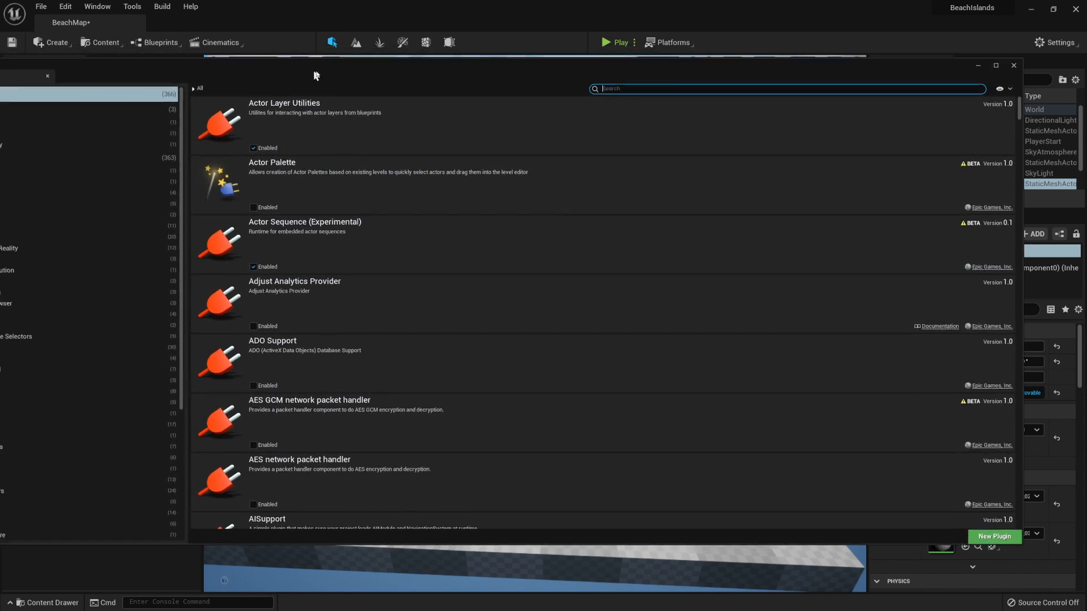
text(w)
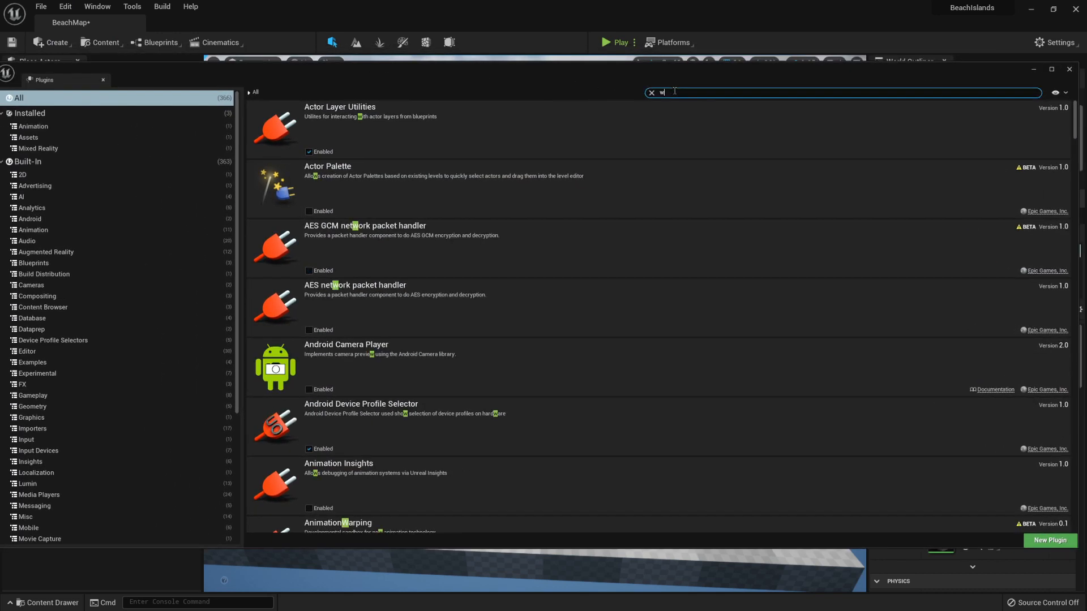
text(at)
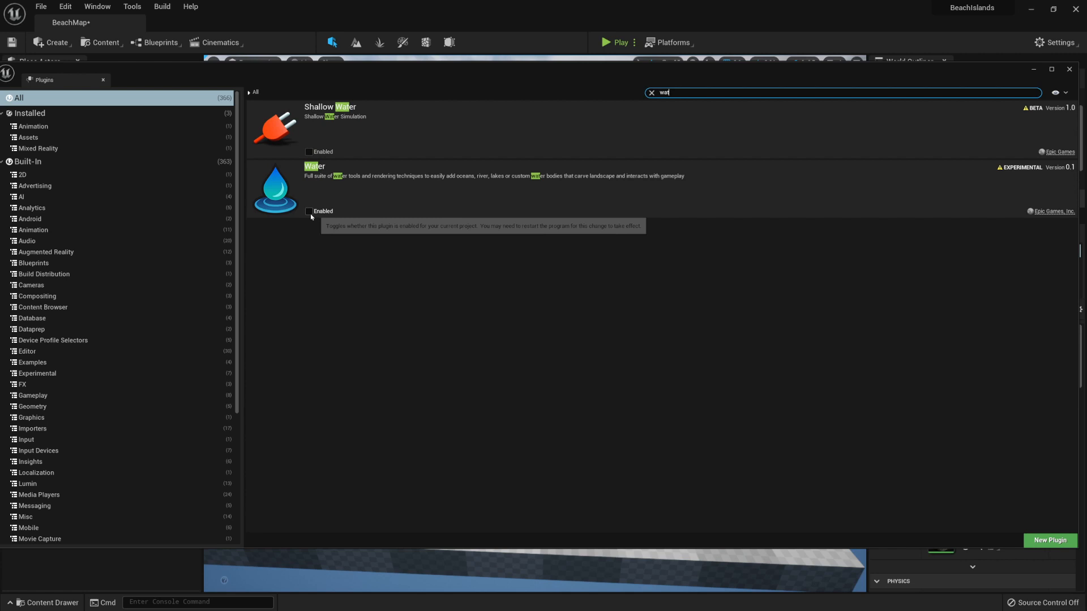
click(309, 211)
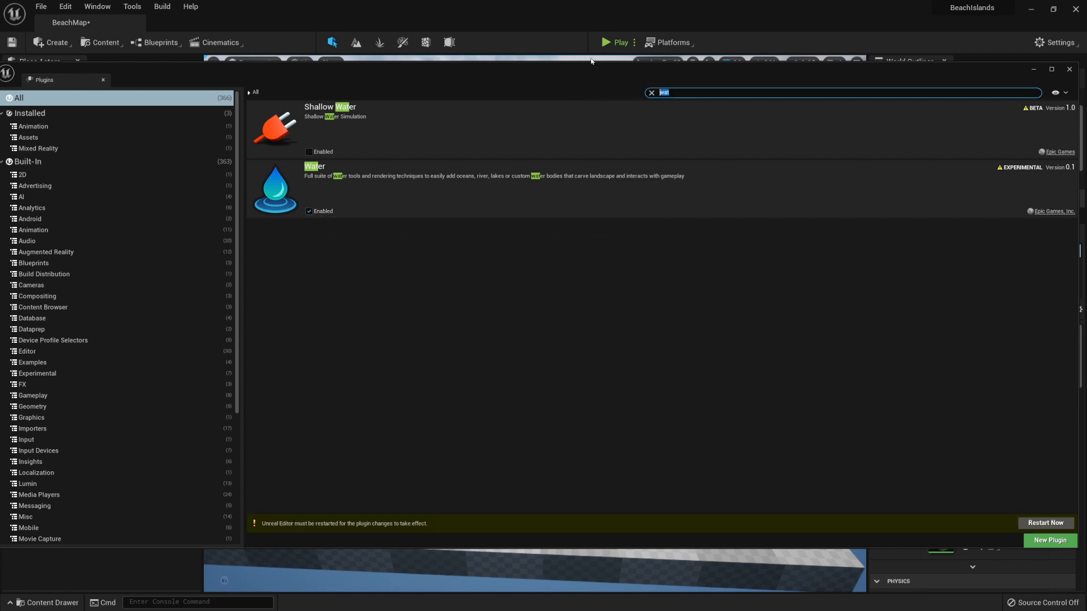
Step: Search 'land', enable the Landmass plugin and accept the beta warning
text(land)
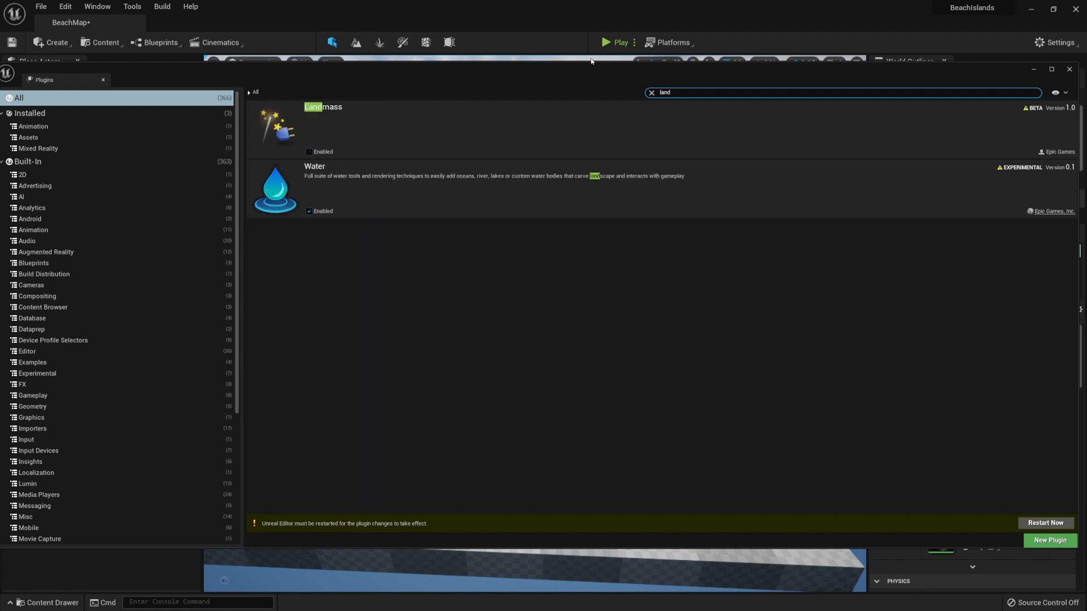
mouse_move(309, 152)
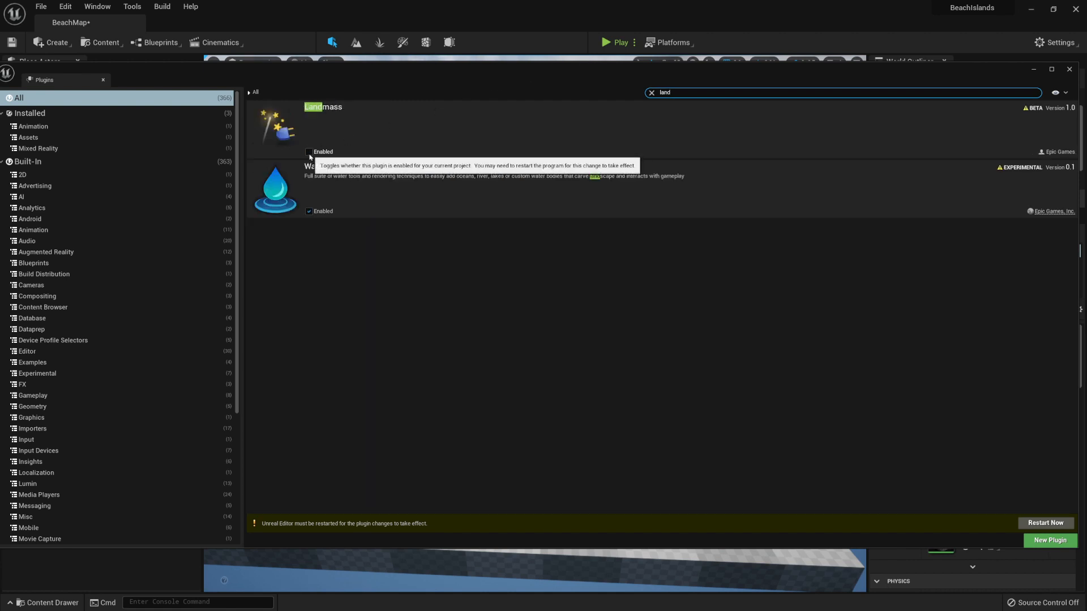
click(309, 151)
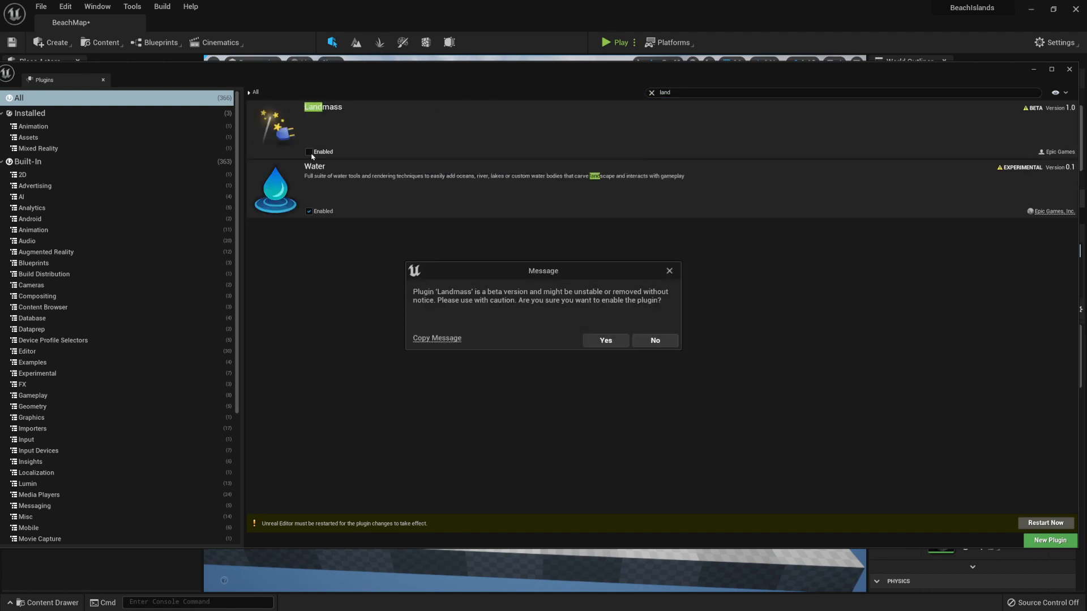
click(604, 340)
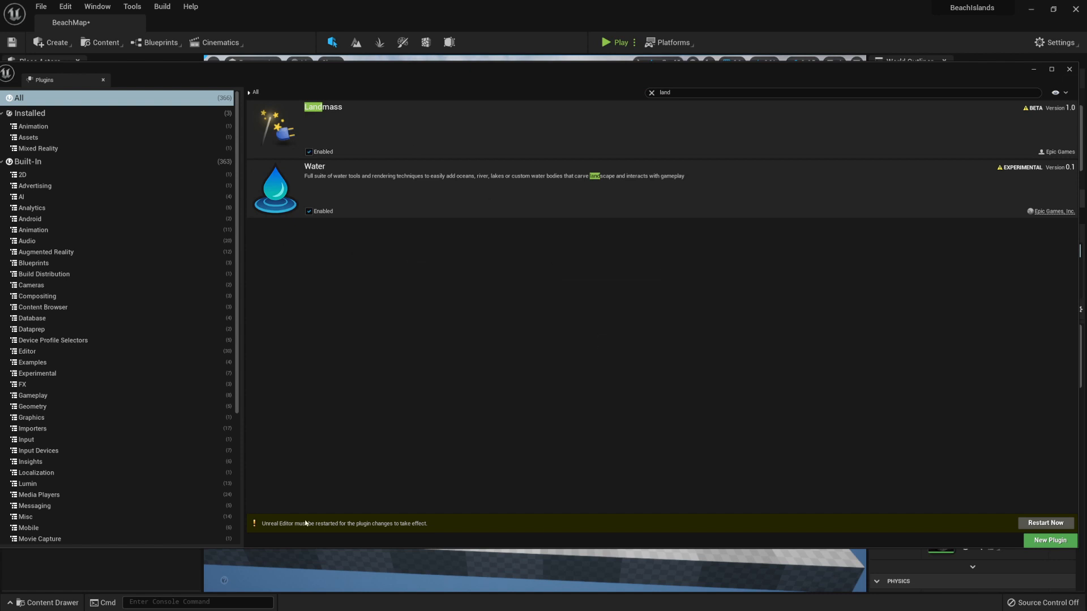
mouse_move(566, 331)
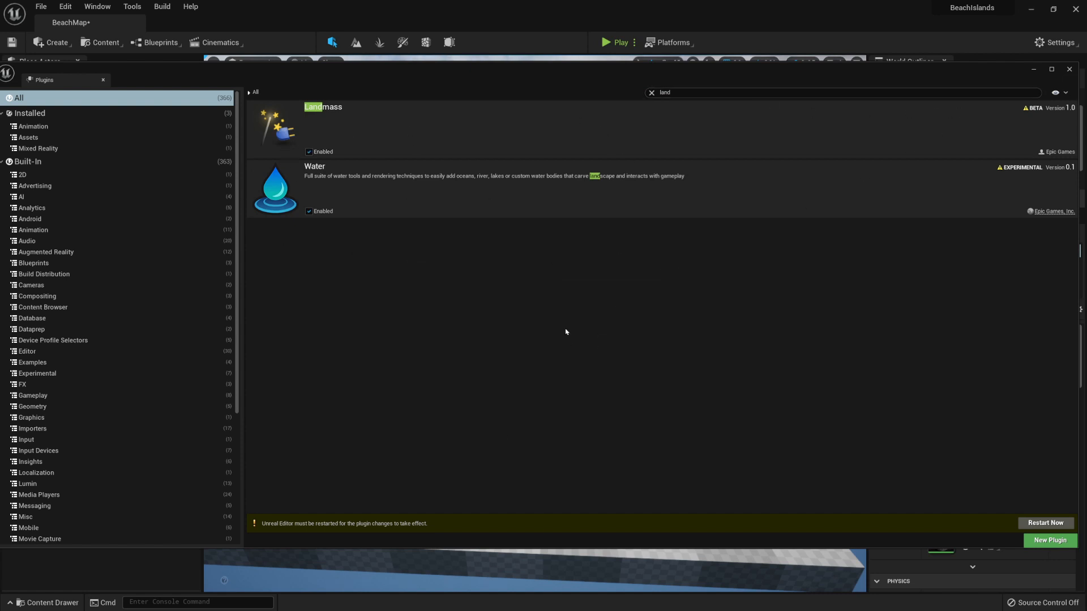
mouse_move(304, 525)
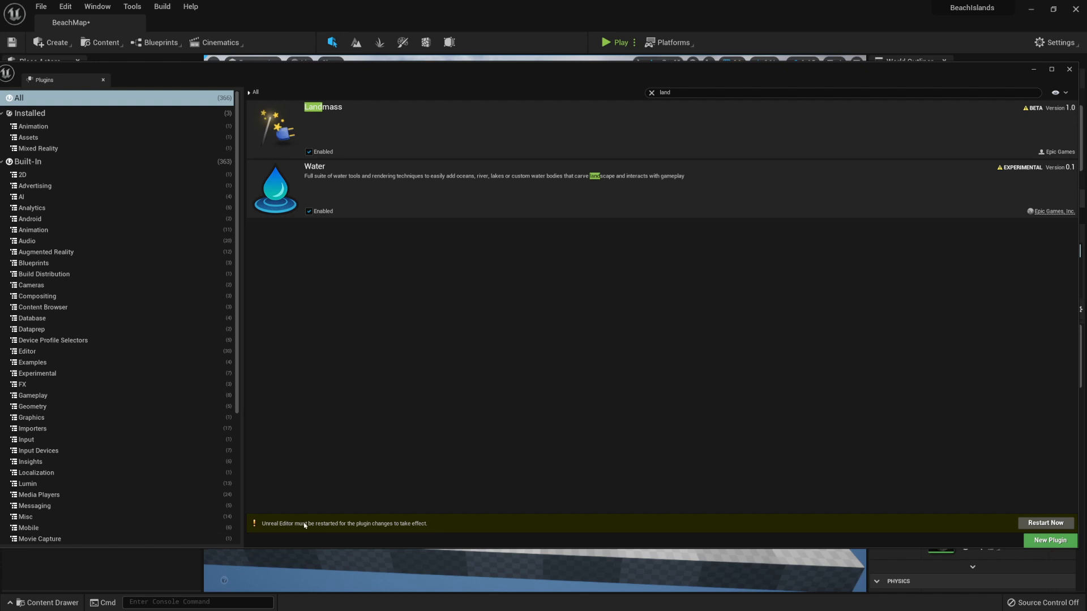
mouse_move(974, 530)
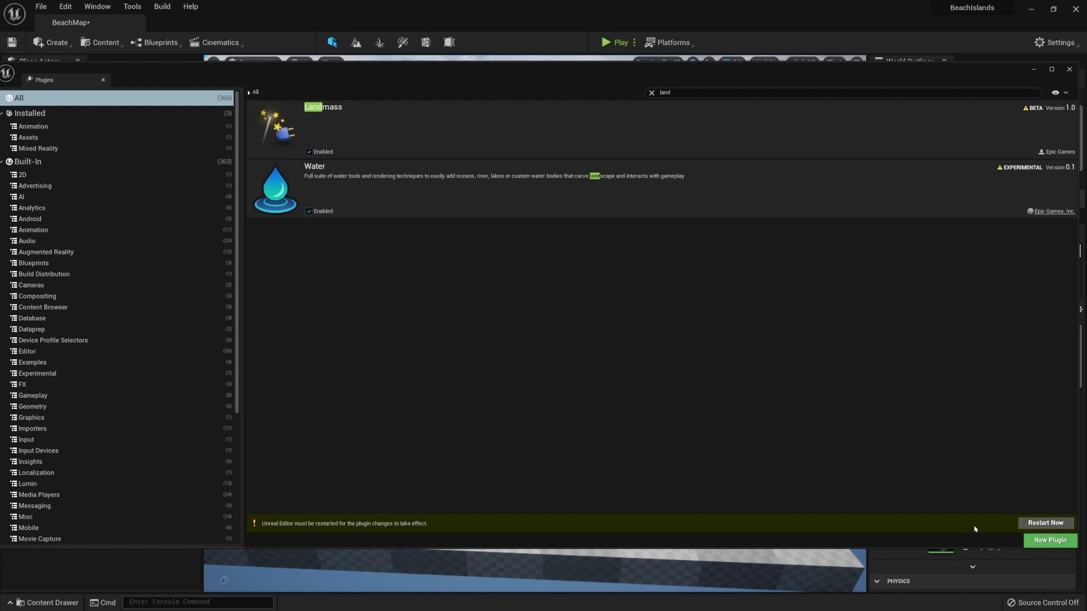
Step: Restart the editor, saving the BeachMap level, then dismiss the Plugins window
click(1044, 523)
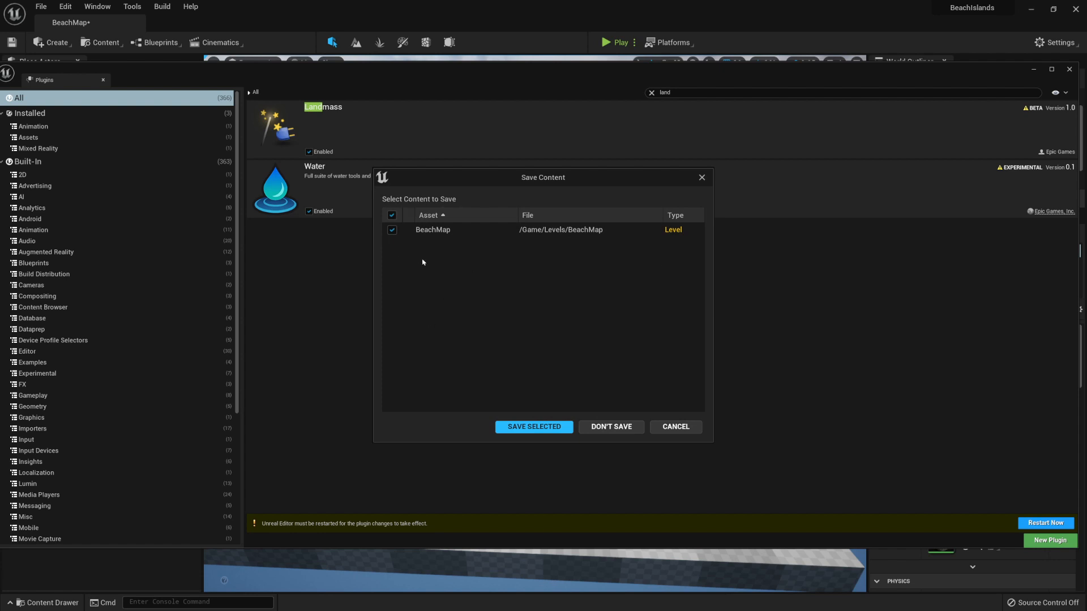
click(610, 426)
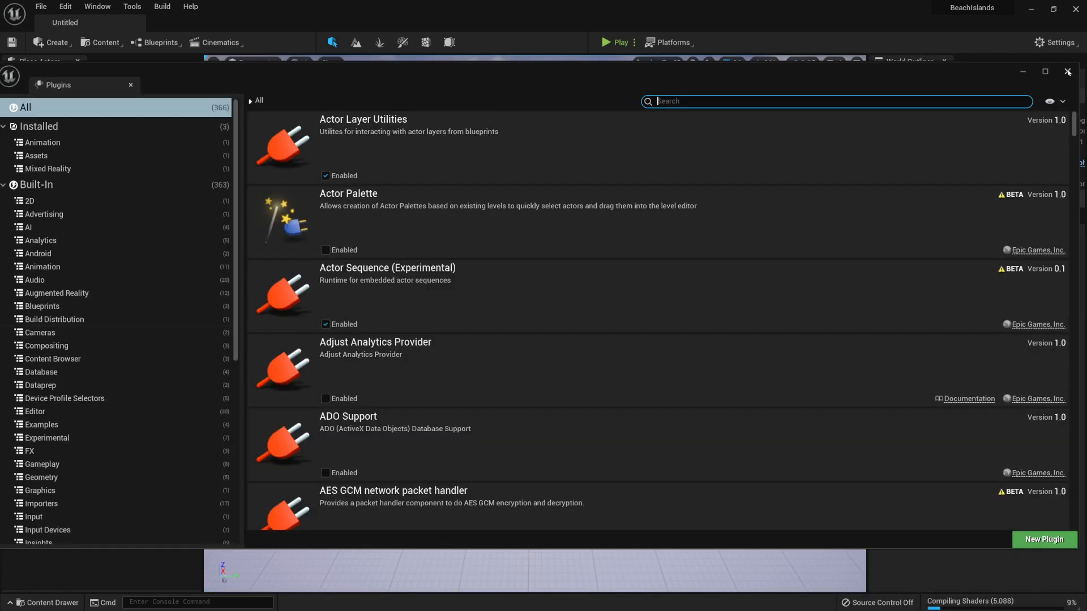
click(1066, 73)
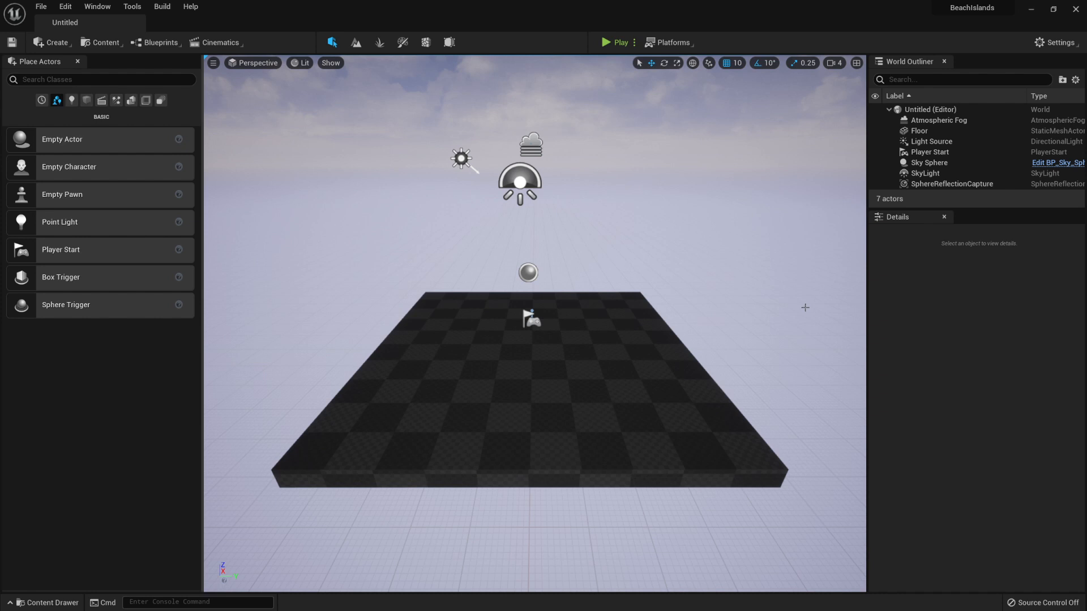
mouse_move(597, 313)
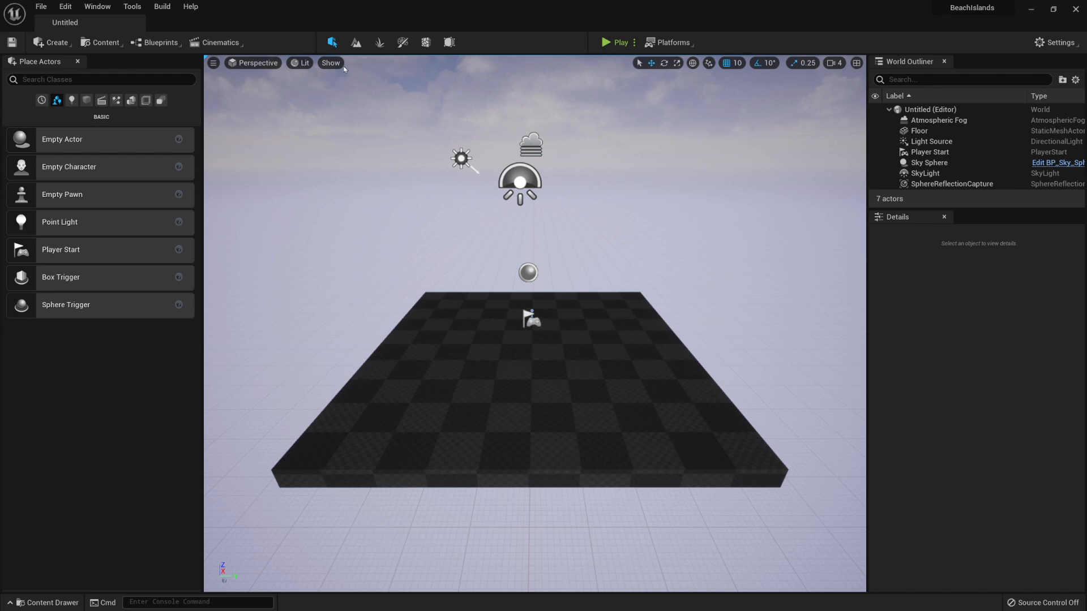
mouse_move(355, 43)
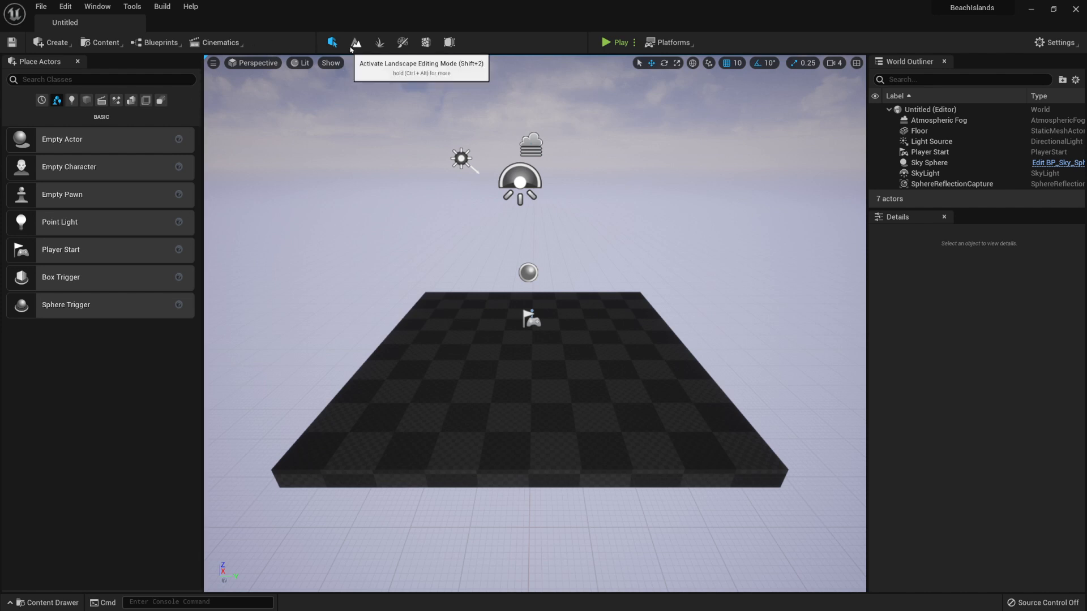
mouse_move(355, 43)
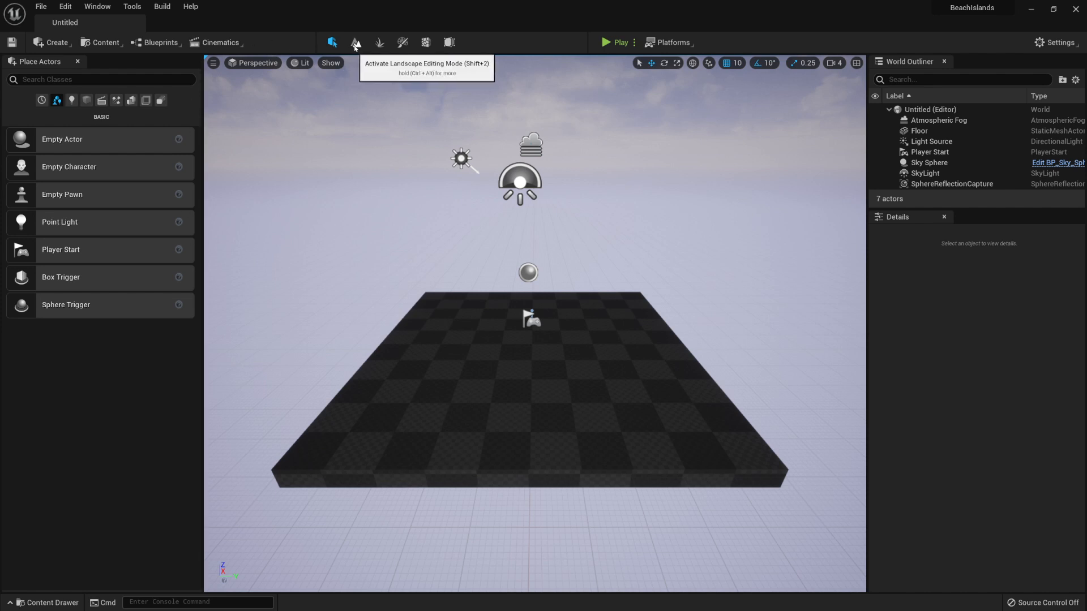
Step: In Landscape mode, create a landscape with Enable Edit Layers on and 32 × 32 components
click(355, 43)
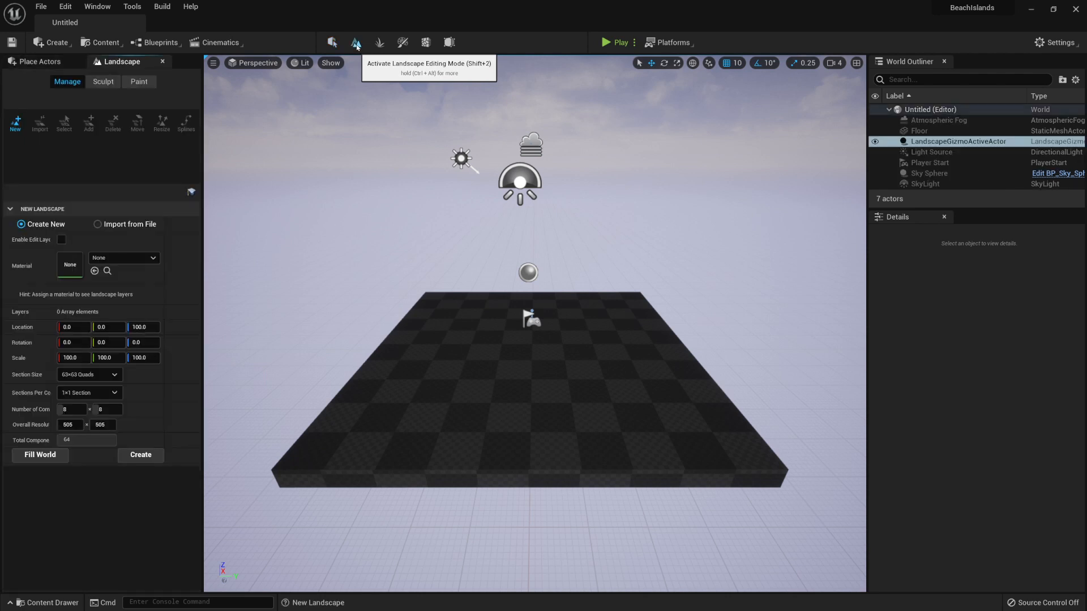
click(357, 42)
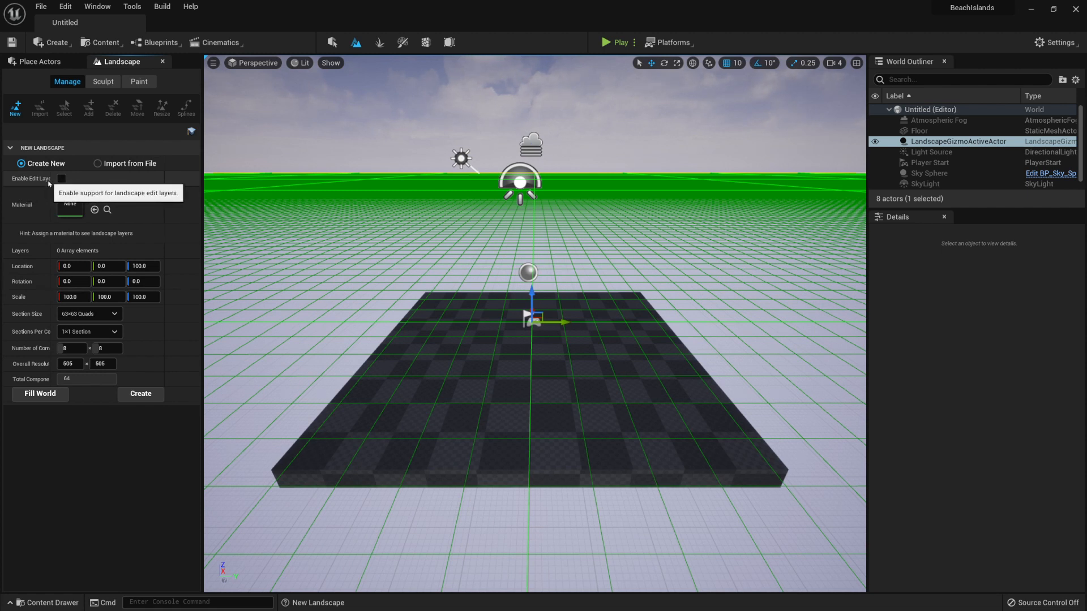
click(87, 179)
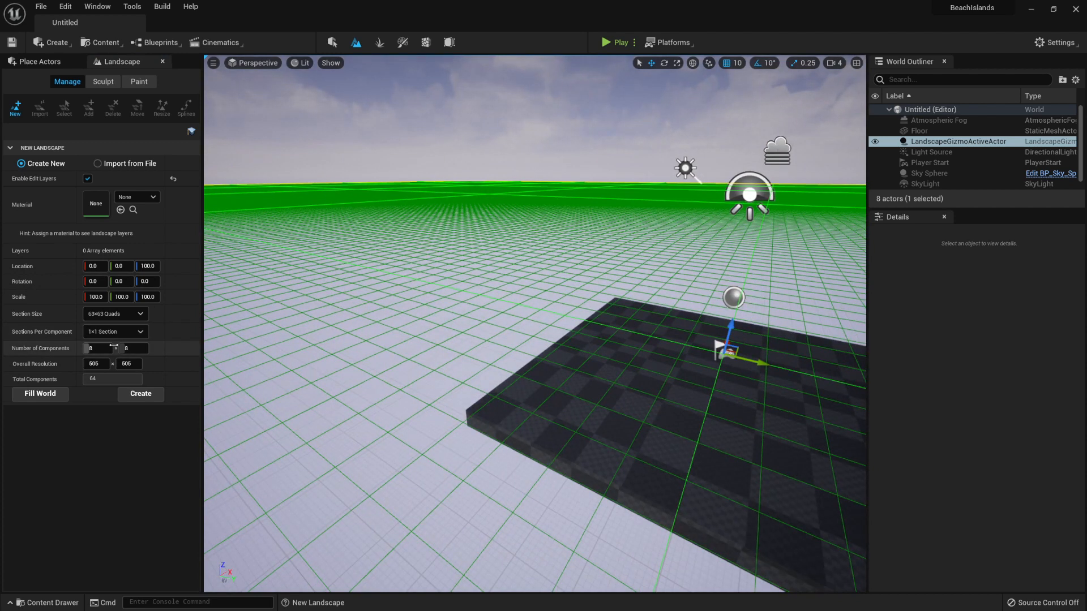
click(96, 349)
text(32)
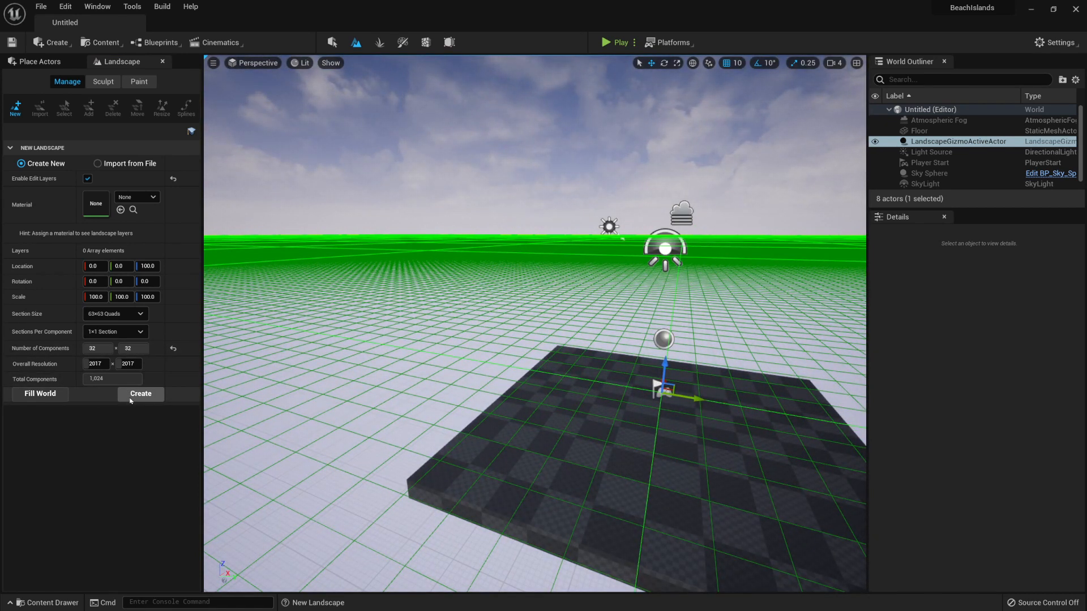
click(140, 394)
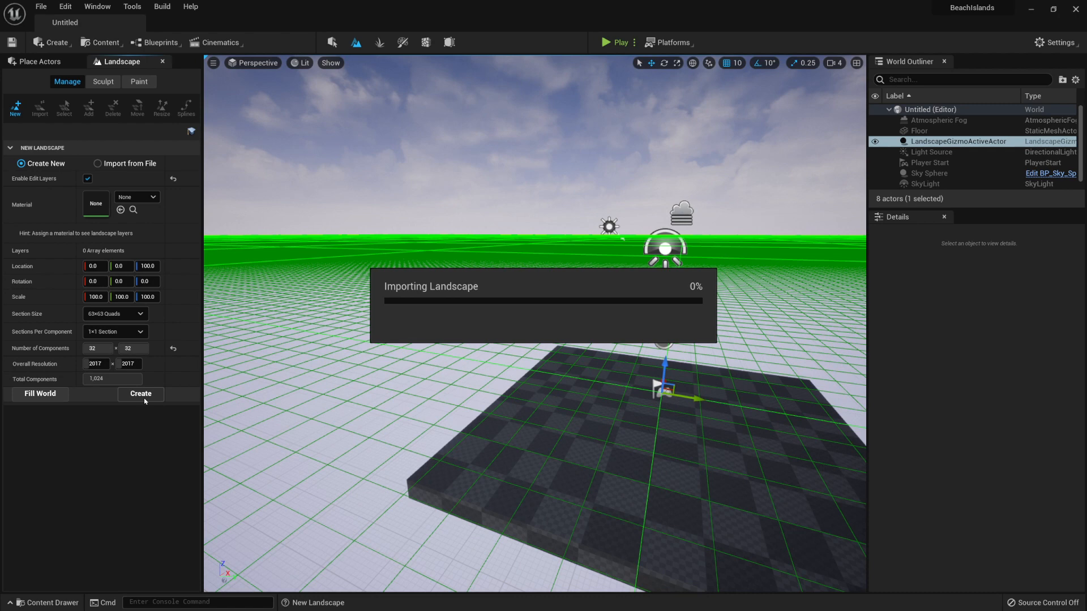
click(141, 394)
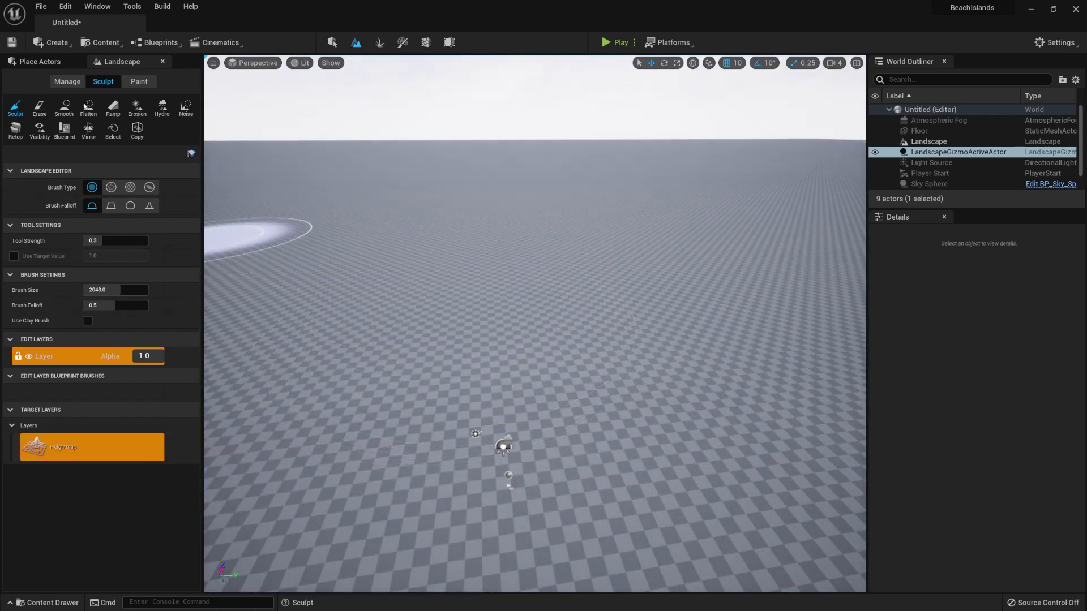
mouse_move(332, 42)
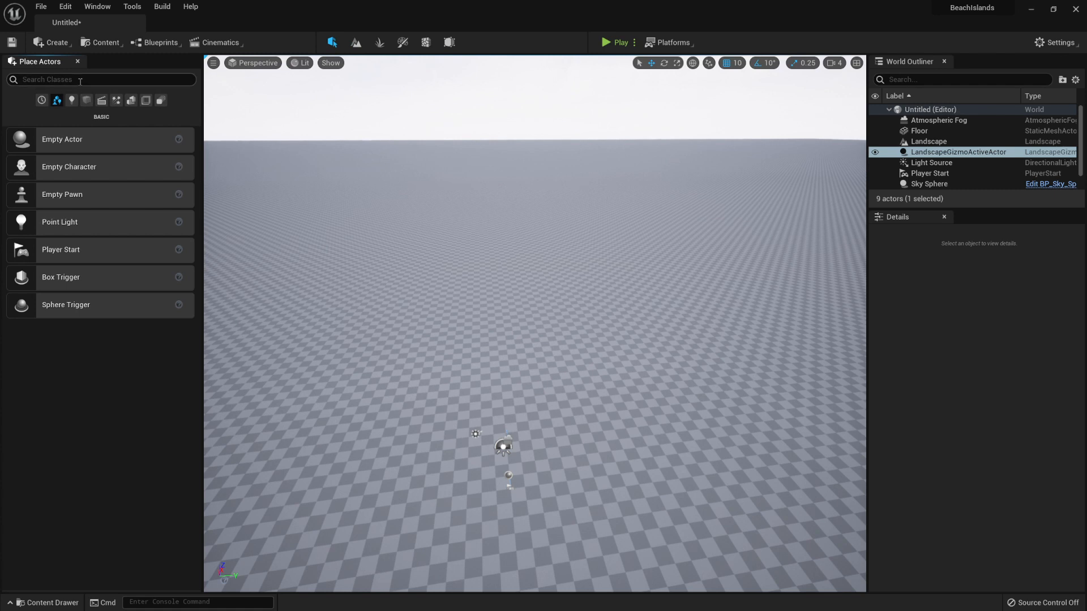
Step: Place a Water Body Ocean from Place Actors and select Landscape_WaterBrushManager in the Outliner
text(water)
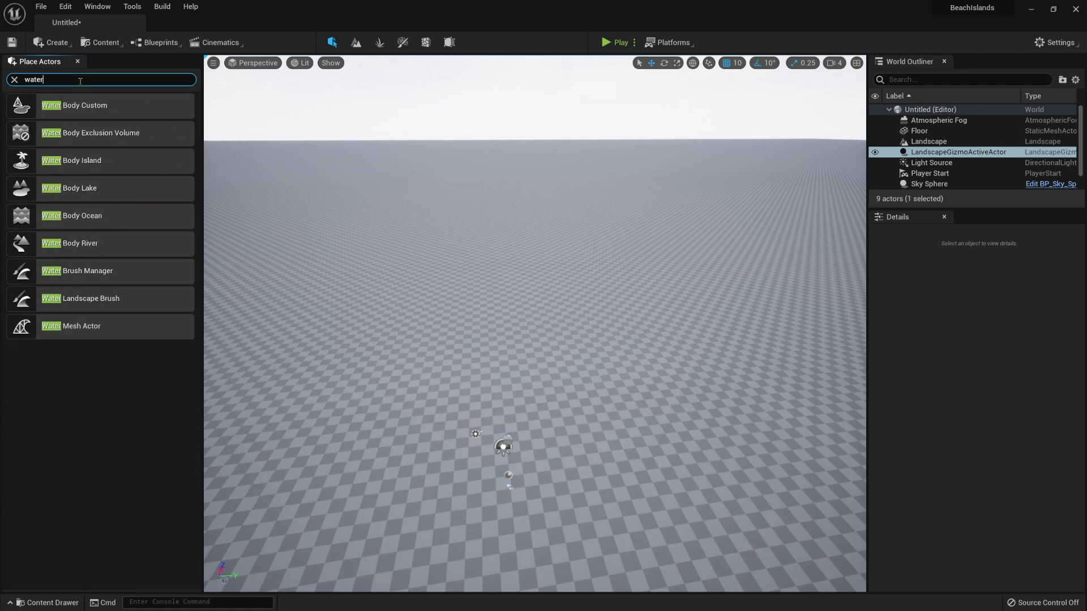
mouse_move(95, 228)
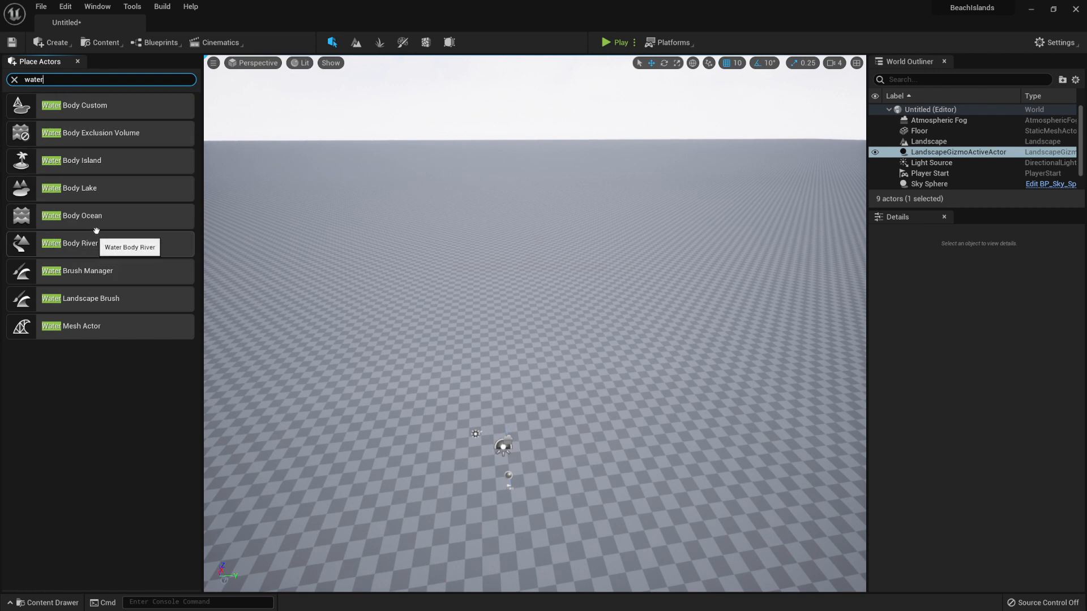
mouse_move(66, 220)
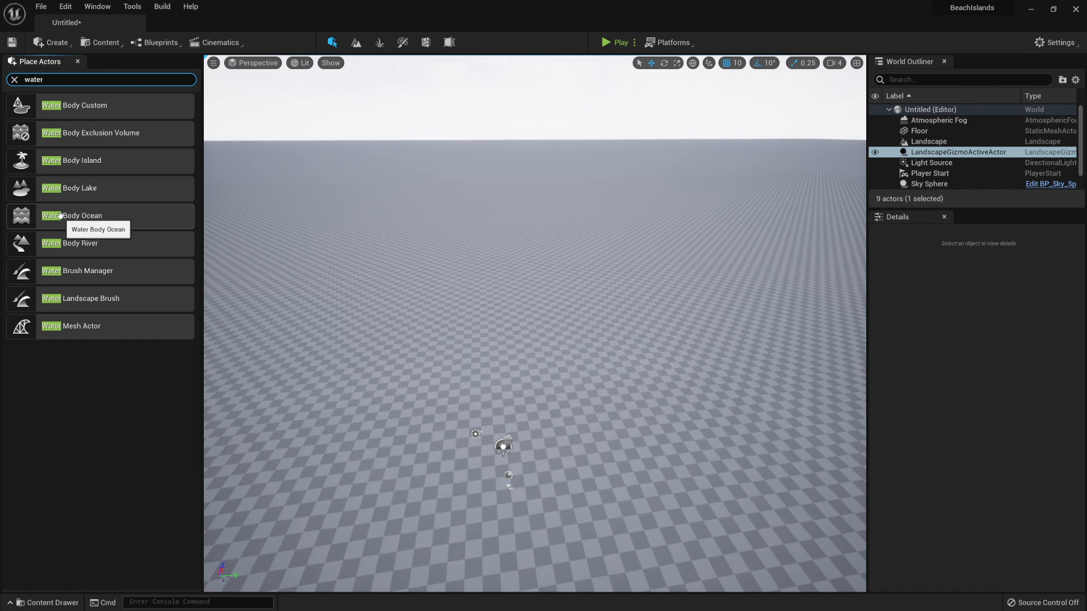
drag(71, 215, 476, 320)
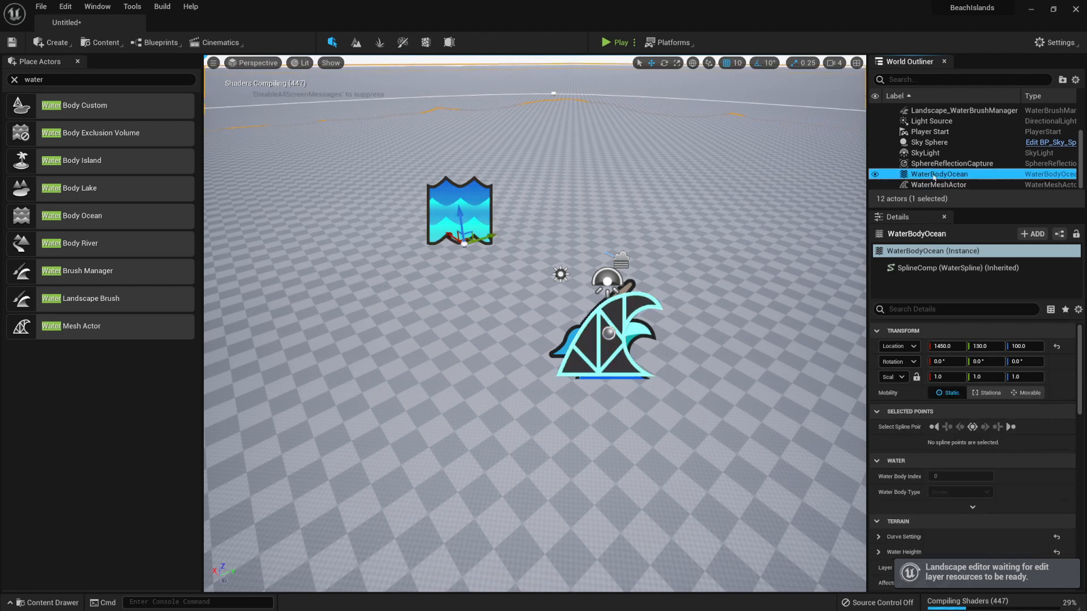
mouse_move(939, 174)
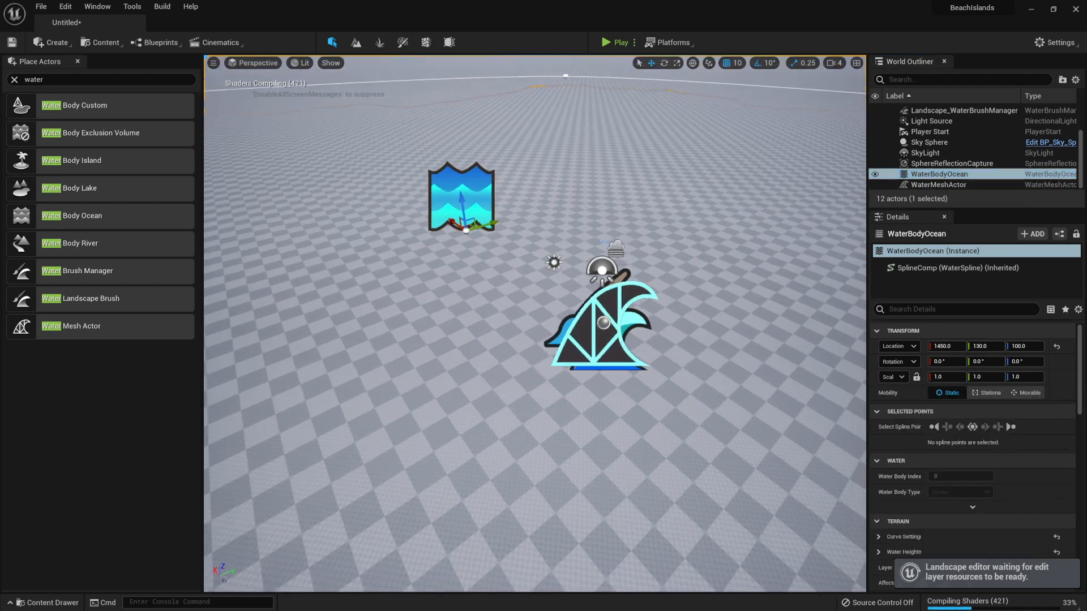
click(964, 110)
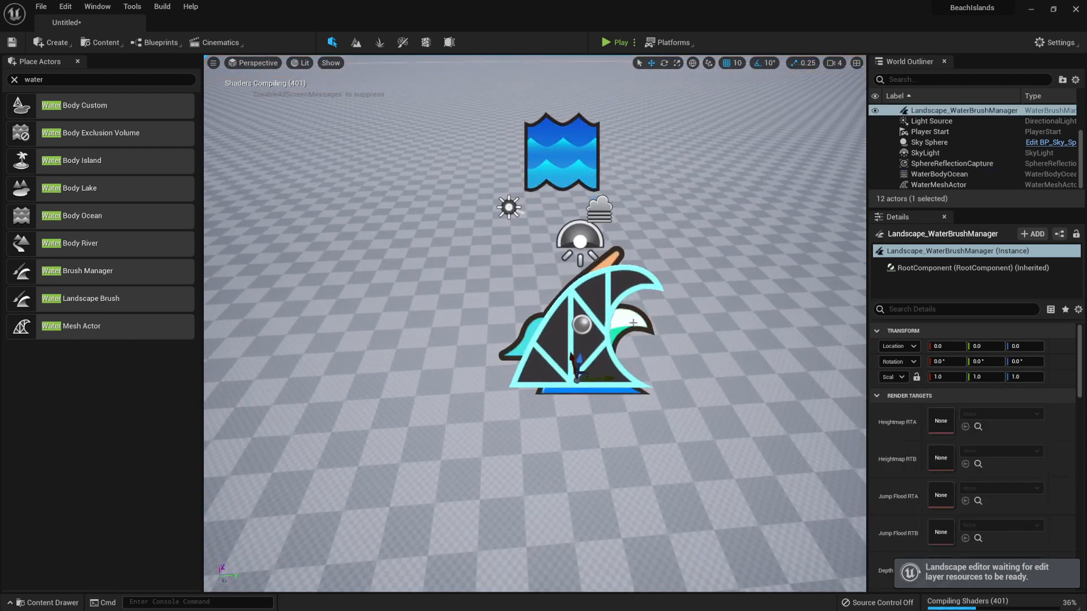
mouse_move(963, 111)
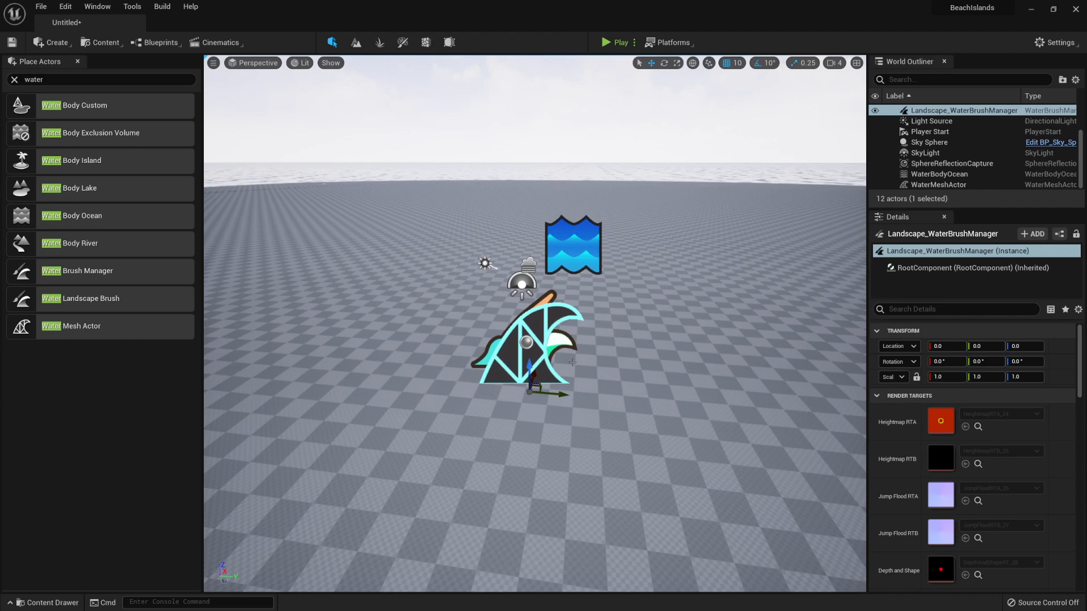
Step: Let shaders compile so the ocean renders around the landscape island
click(937, 174)
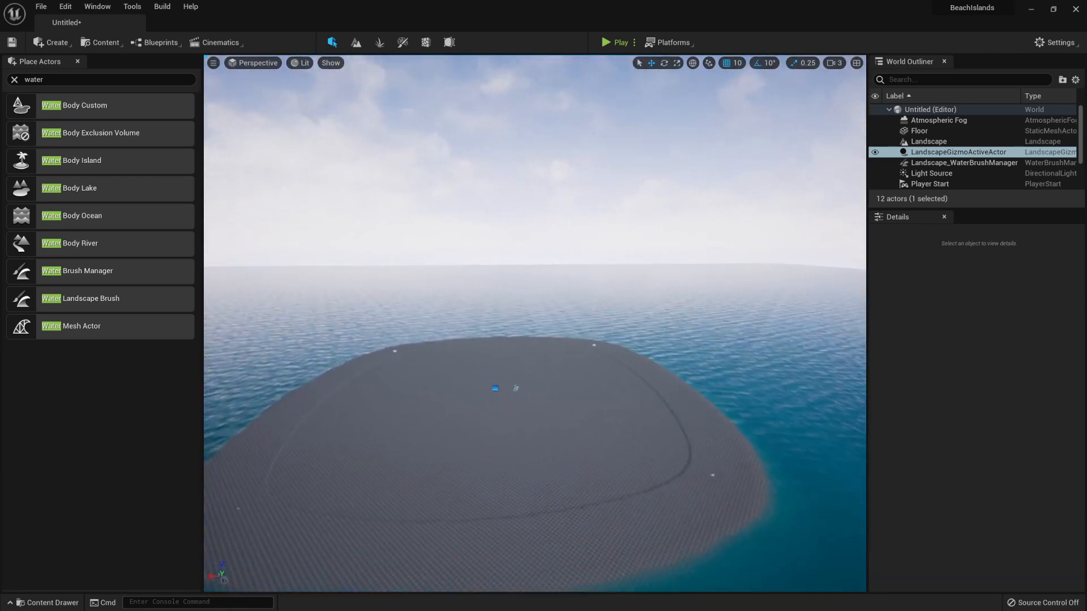
Step: Select WaterBodyOcean's spline, add a spline point to widen the island outline, and reselect the ocean
click(940, 174)
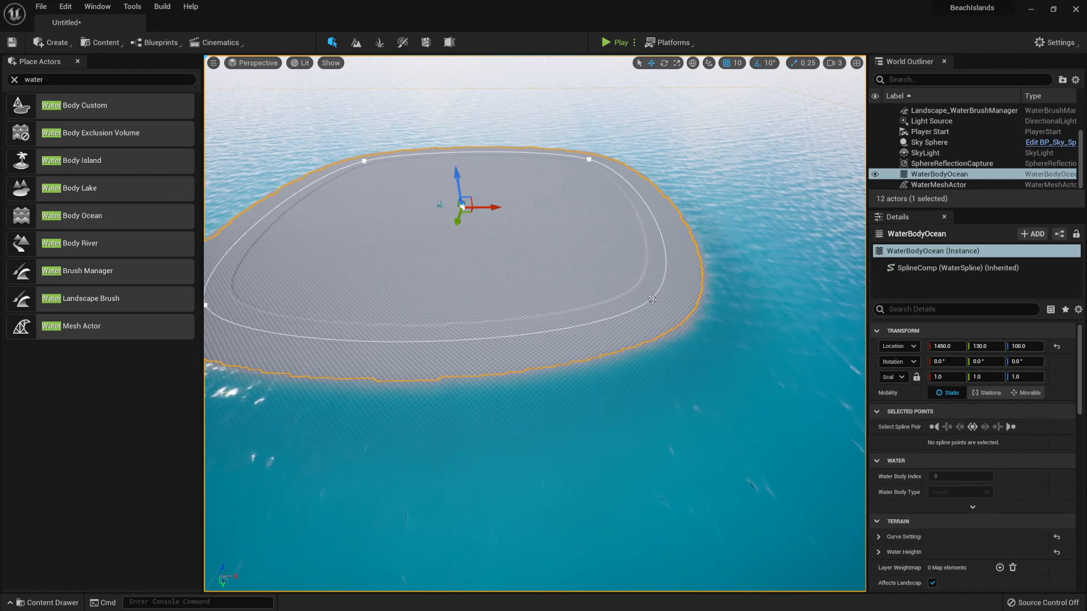
click(651, 304)
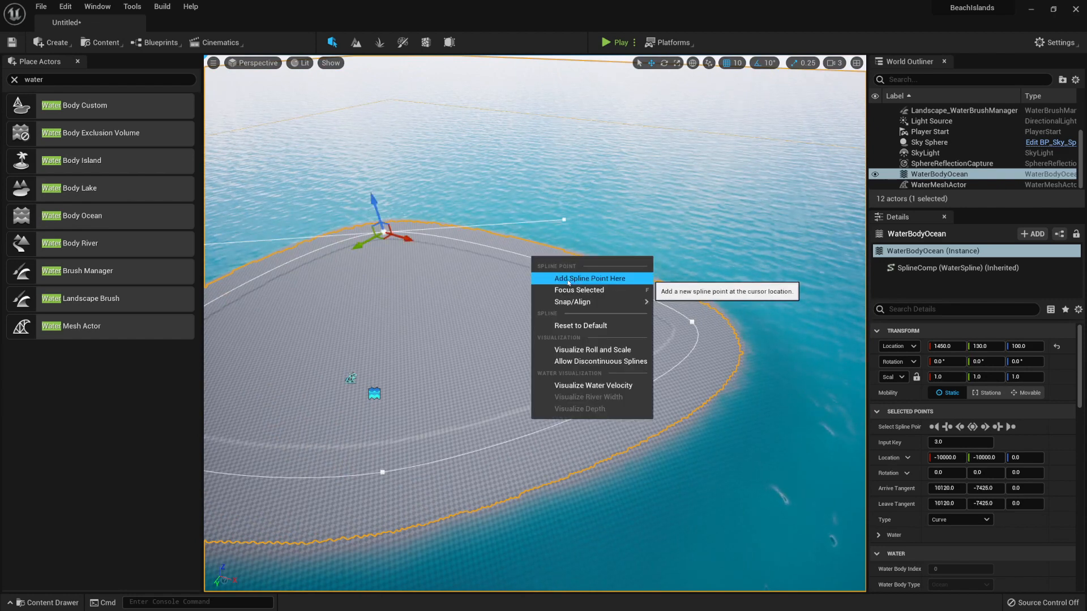
click(591, 278)
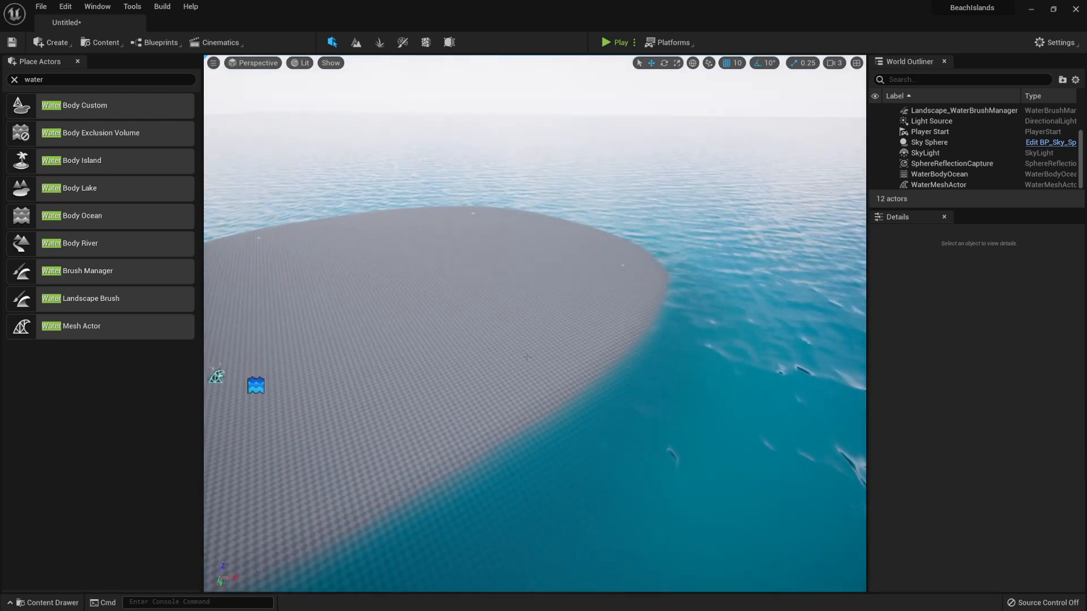
click(940, 174)
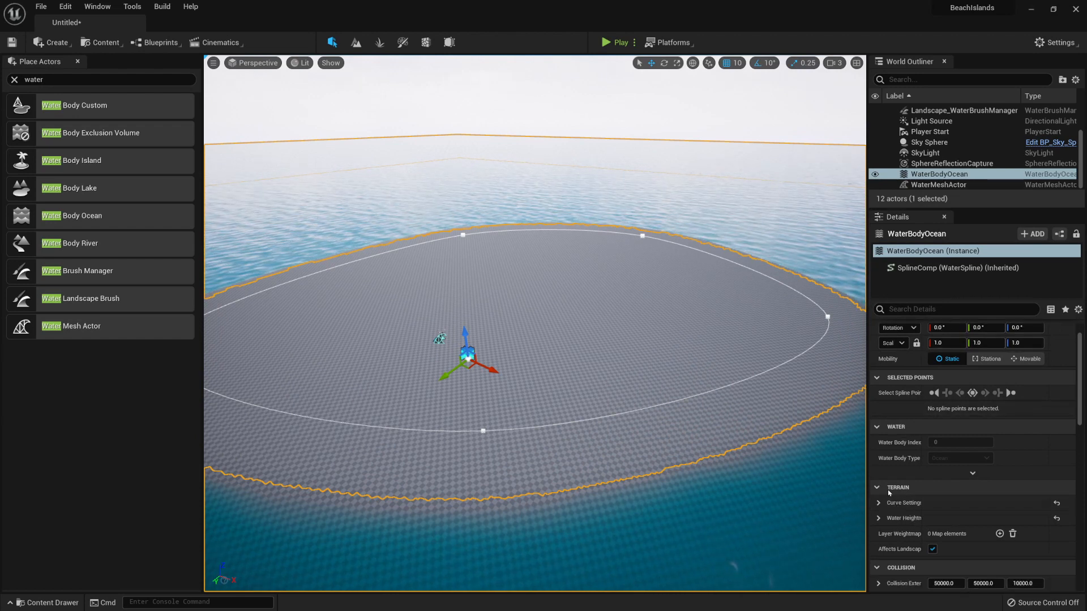
Step: Expand the ocean's Terrain curve settings showing Use Curve Channel and Elevation Curve
click(878, 503)
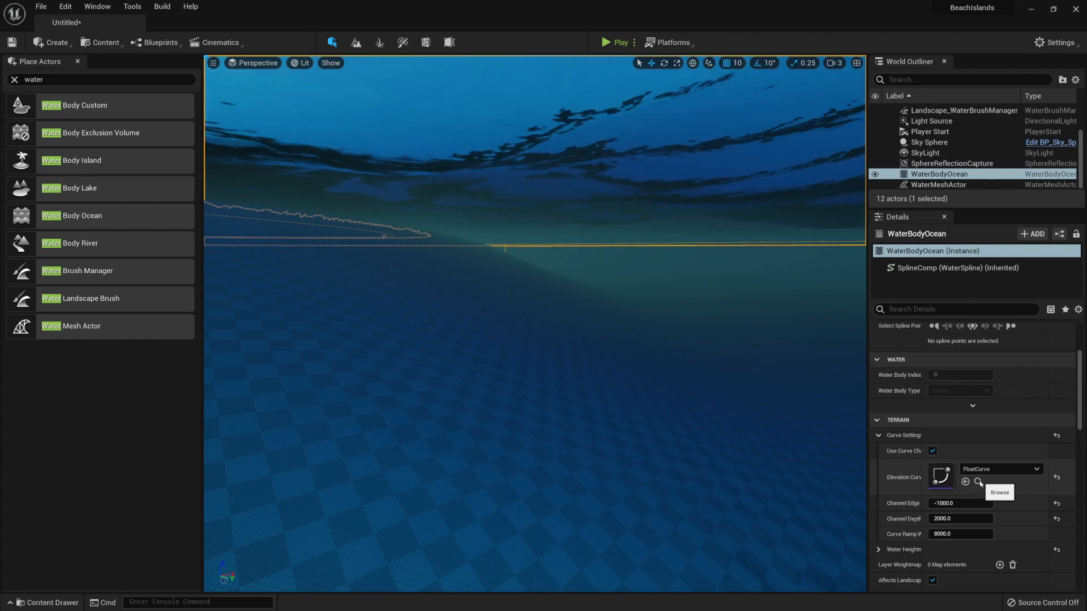
Step: Browse to the FloatCurve asset and duplicate it as FloatCurveCustom01 for the ocean's elevation curve
click(983, 480)
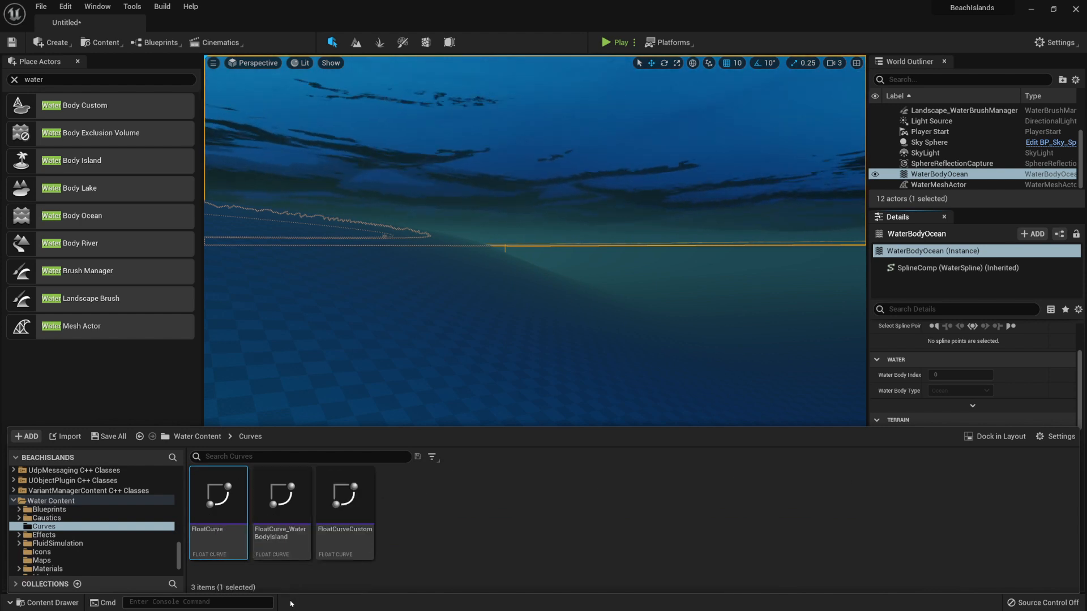
mouse_move(227, 497)
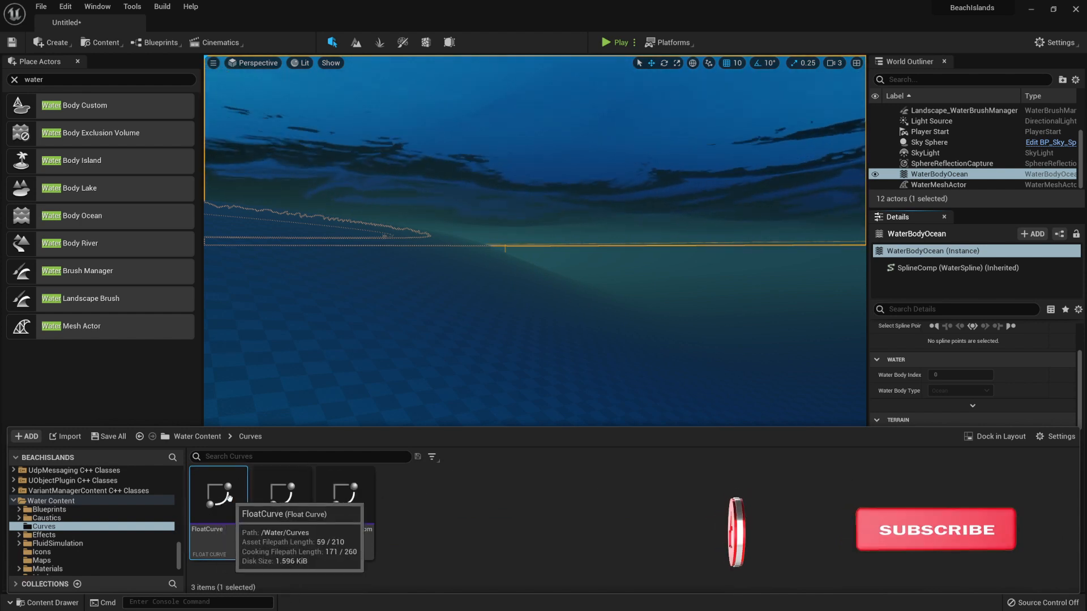
right_click(217, 495)
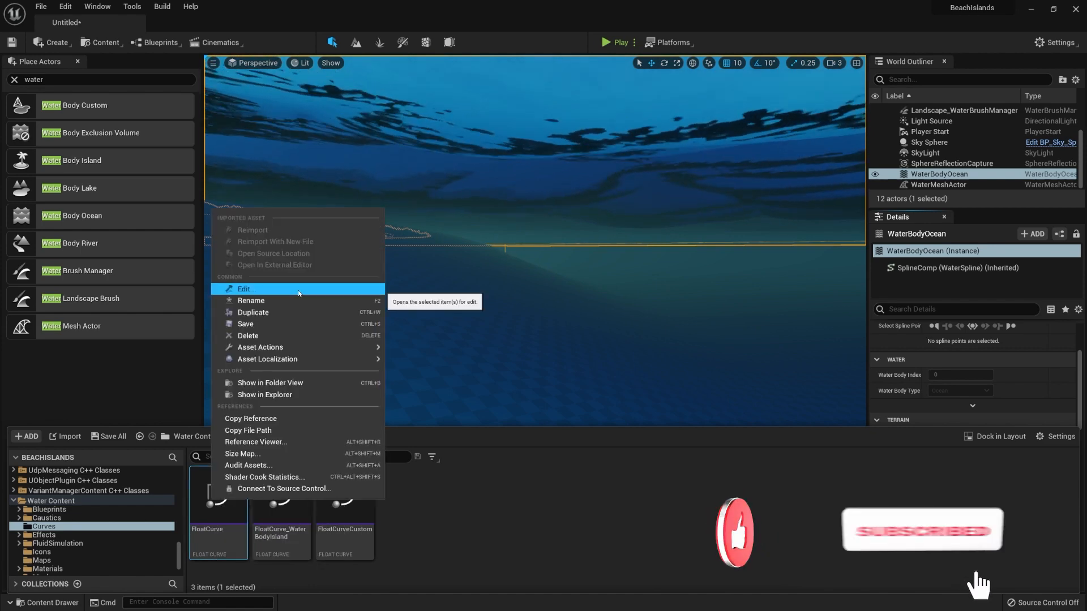
mouse_move(306, 310)
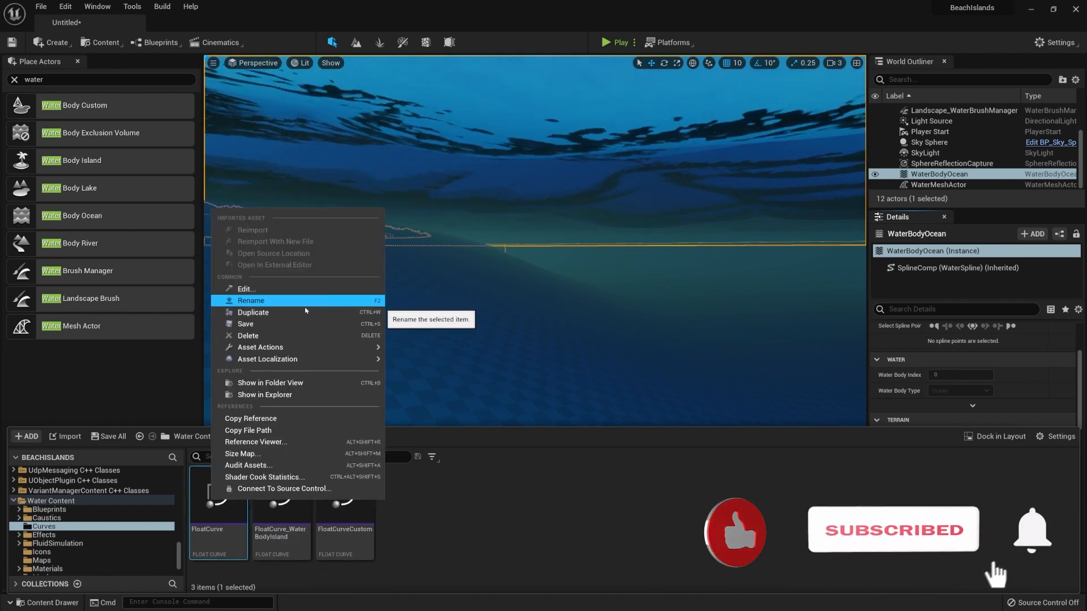
click(253, 313)
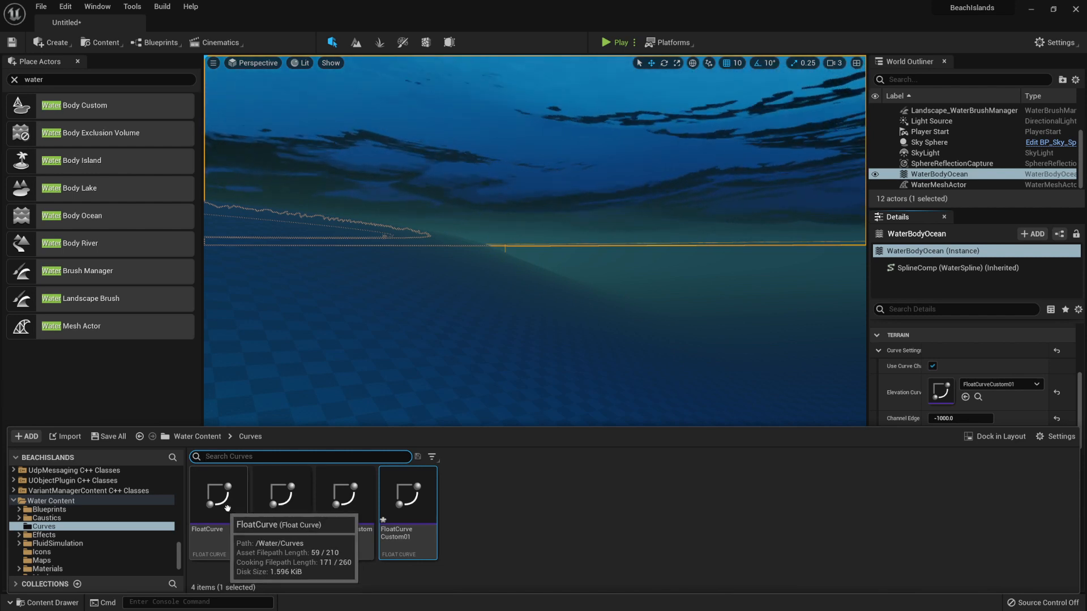
mouse_move(286, 502)
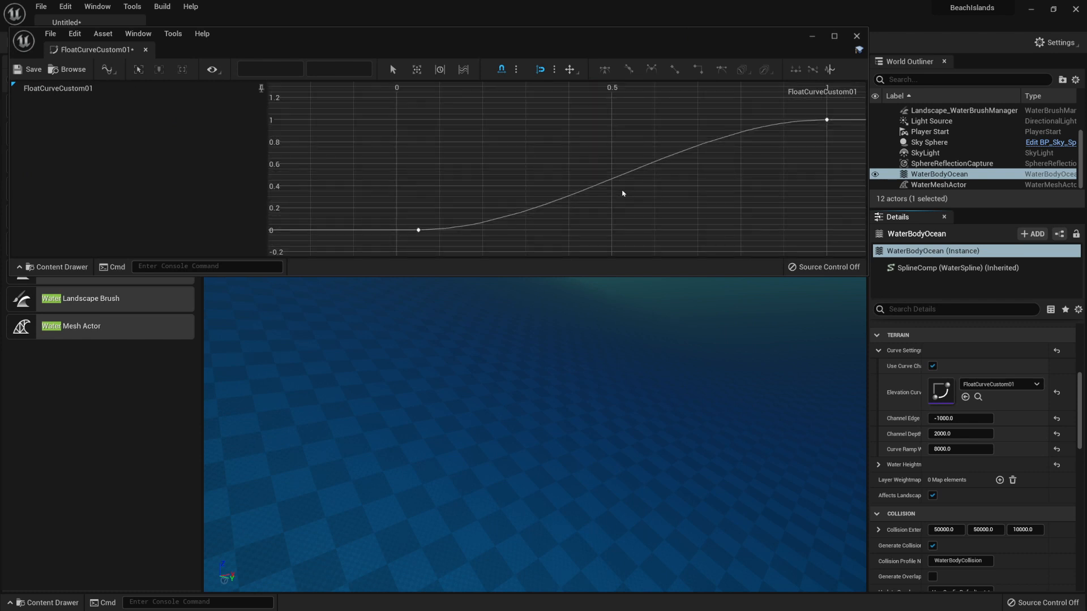
mouse_move(826, 120)
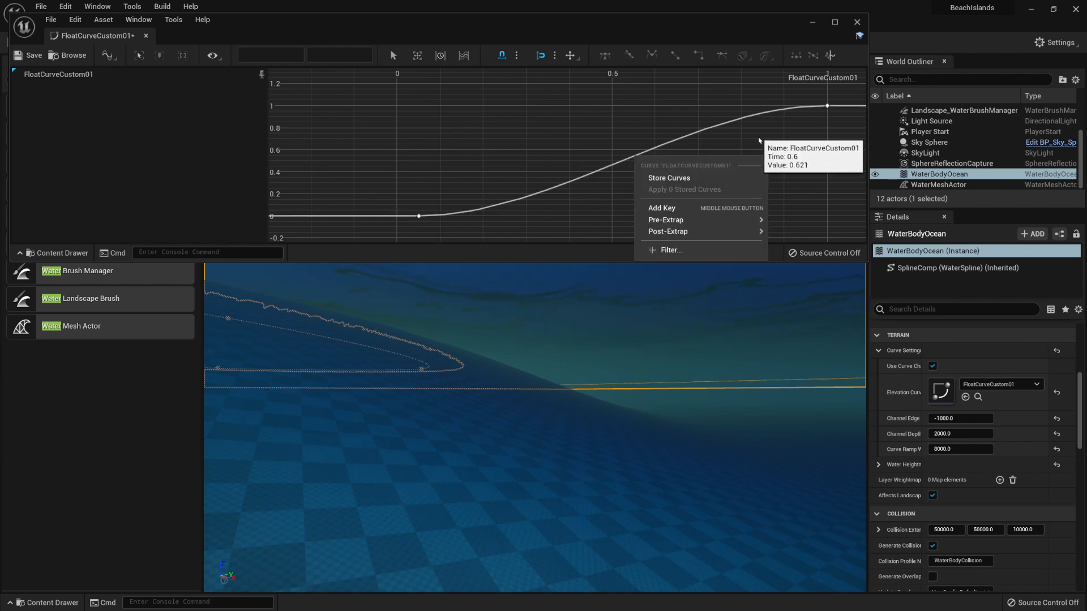
mouse_move(671, 213)
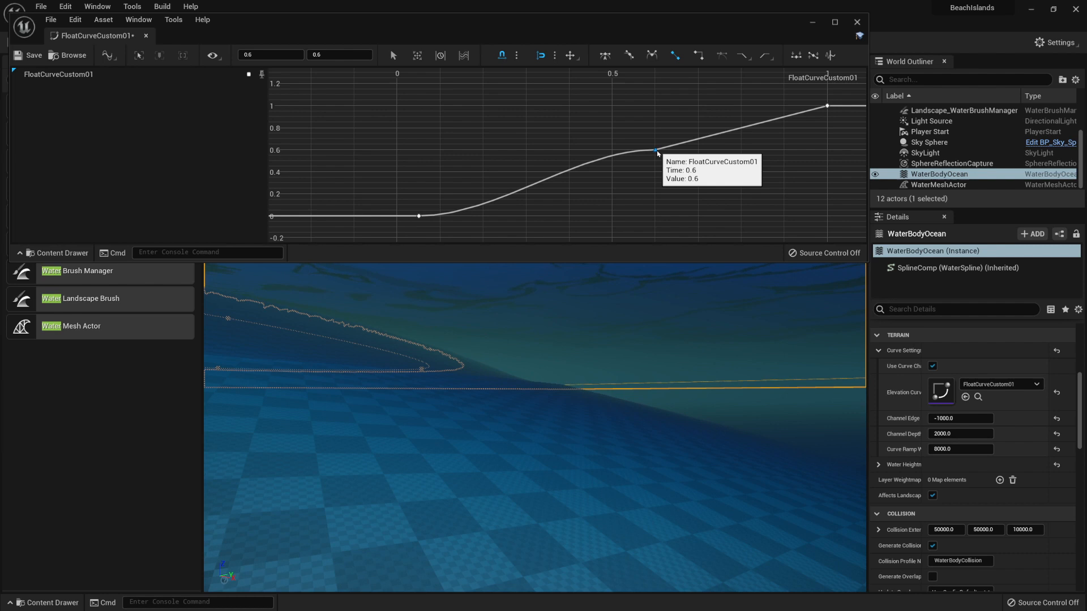
Step: Reposition the middle key of FloatCurveCustom01 and give it Auto smooth tangents
drag(655, 152, 655, 155)
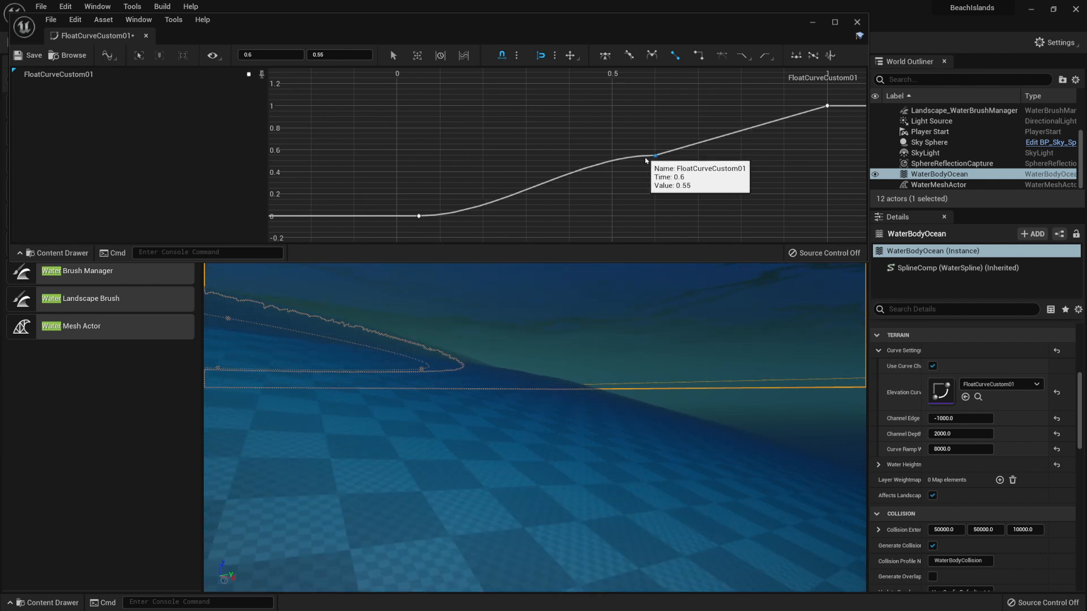
drag(655, 154, 612, 171)
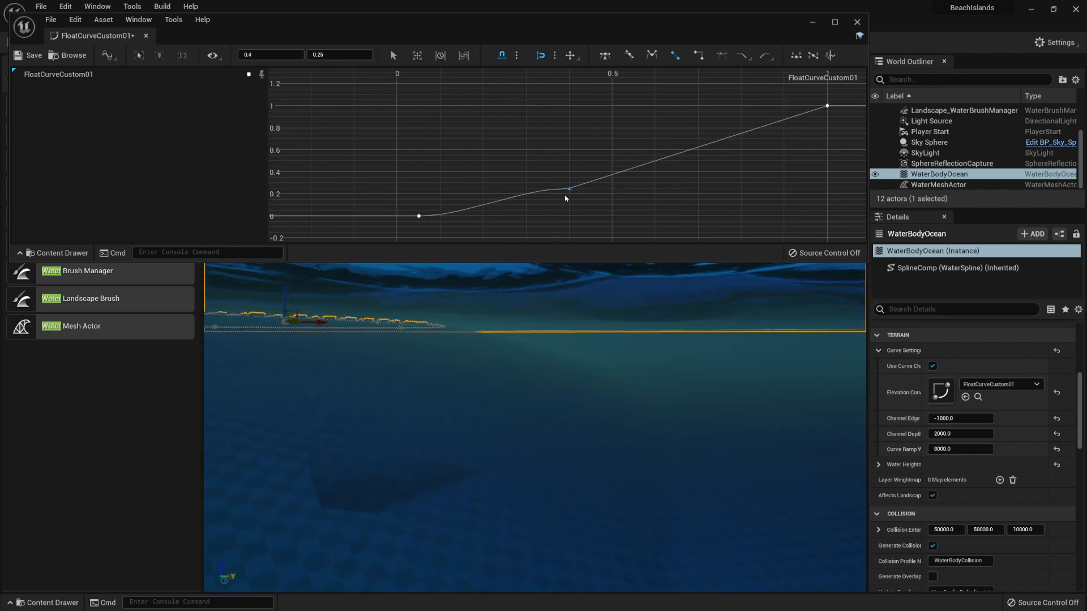
drag(568, 189, 616, 173)
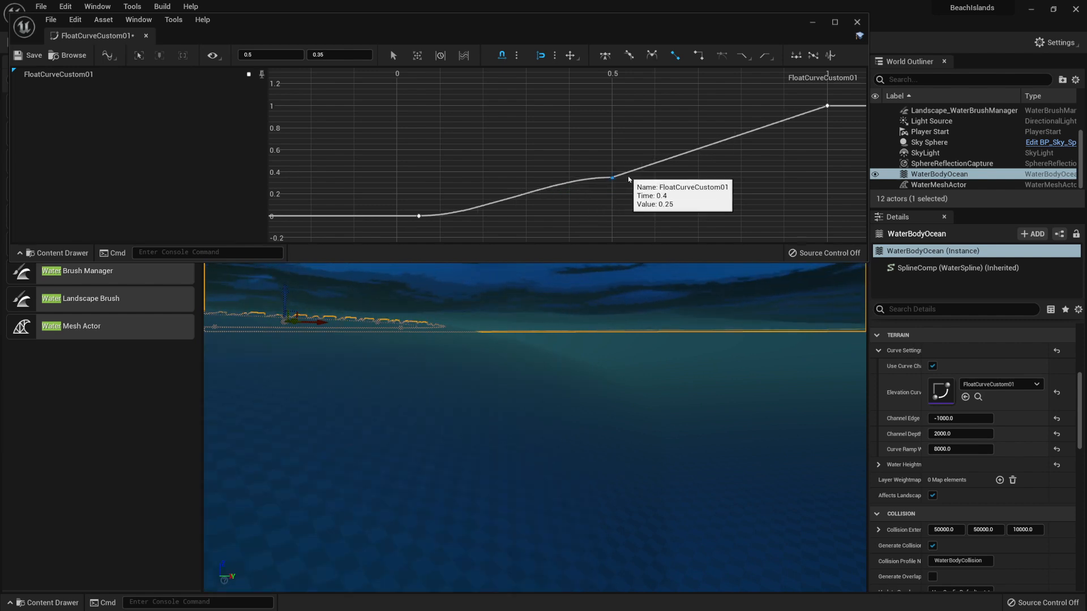
drag(627, 178, 611, 178)
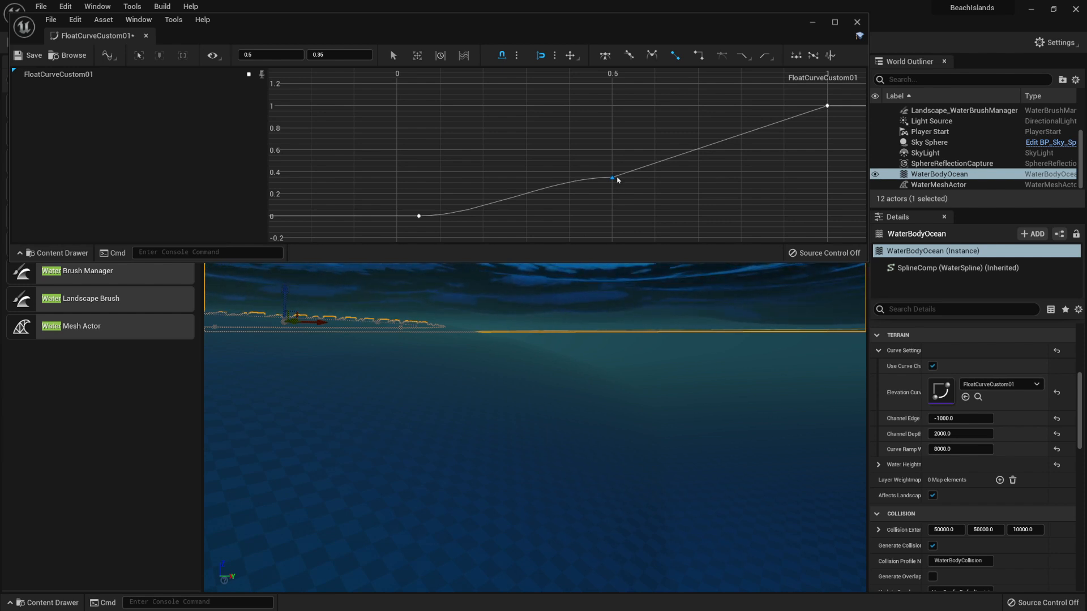
right_click(612, 177)
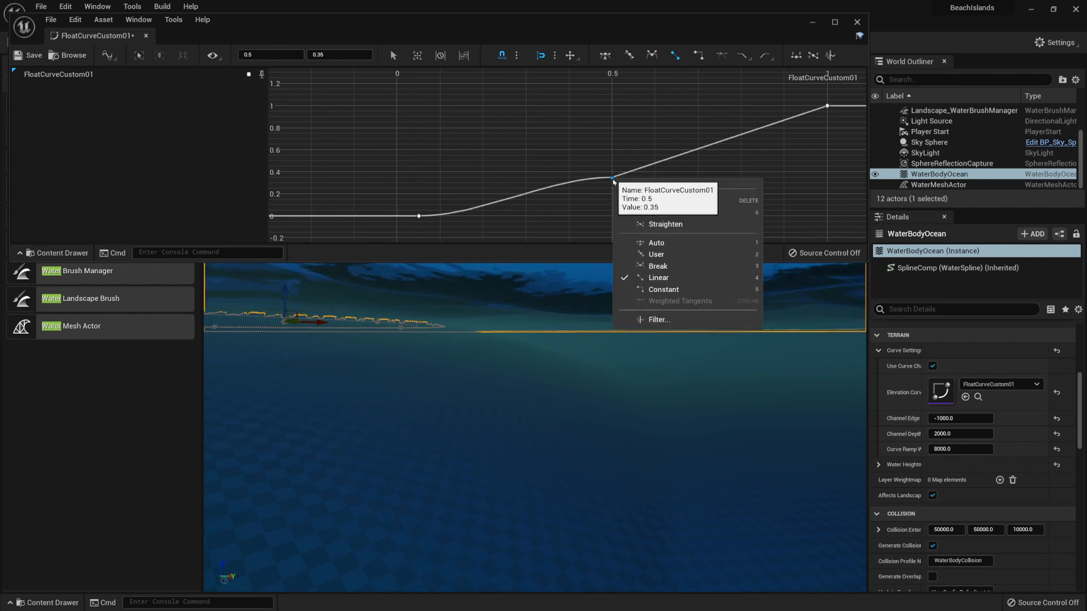
mouse_move(683, 245)
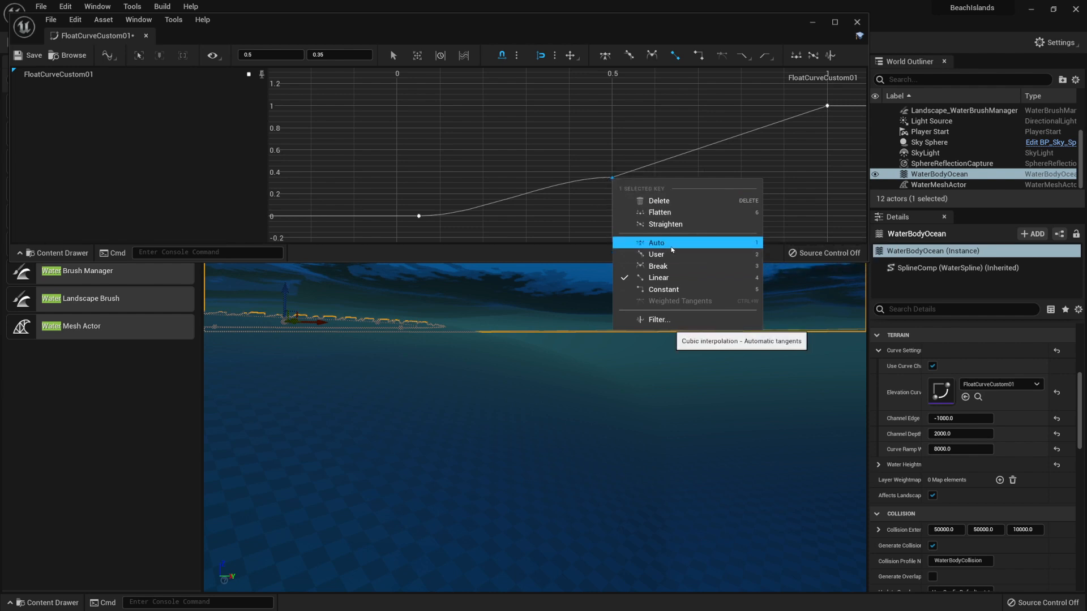
click(657, 242)
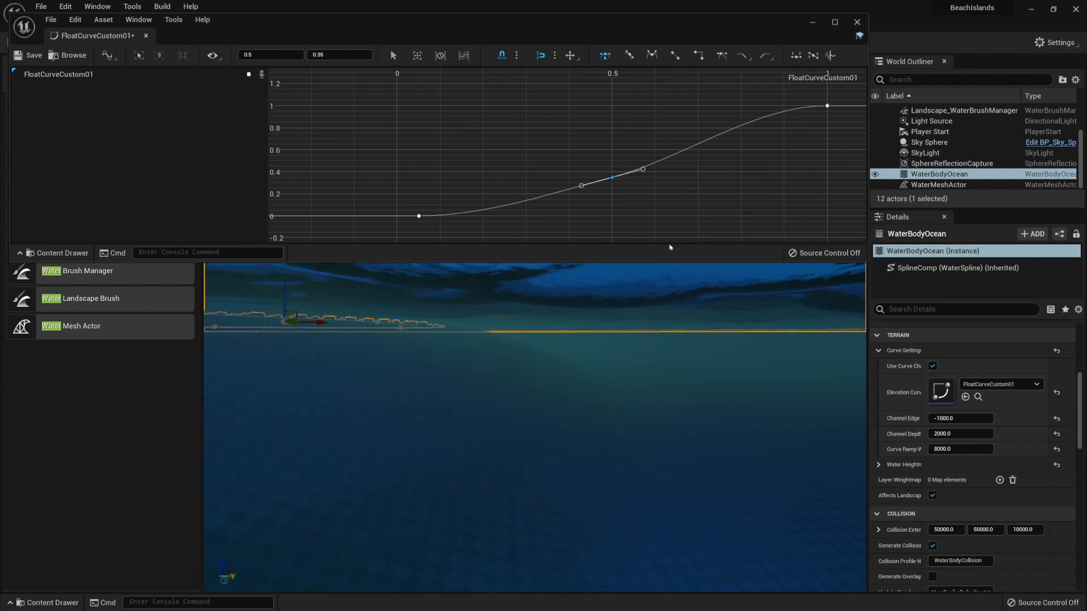
Step: Move the smoothed key to time 0.6, value 0.4, shape its tangent, and close the Curve Editor
drag(613, 178, 646, 171)
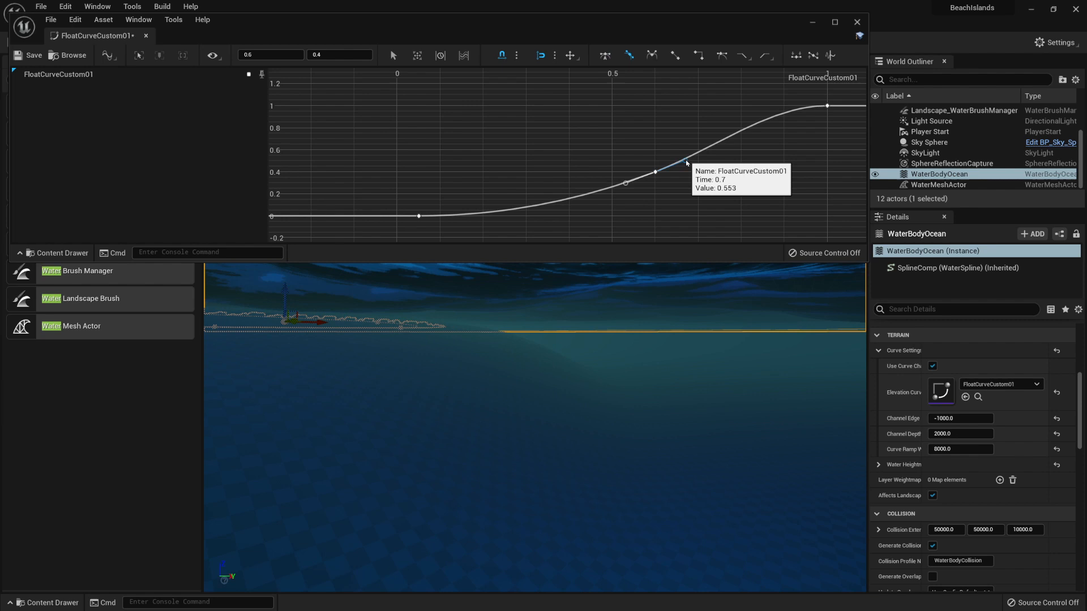
drag(669, 159, 669, 153)
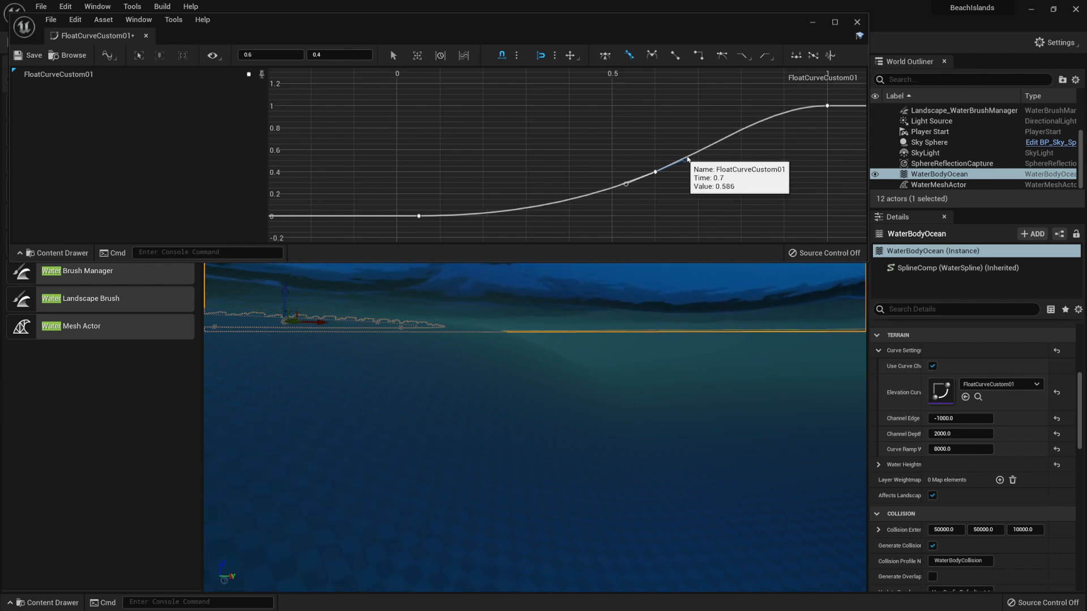
mouse_move(785, 118)
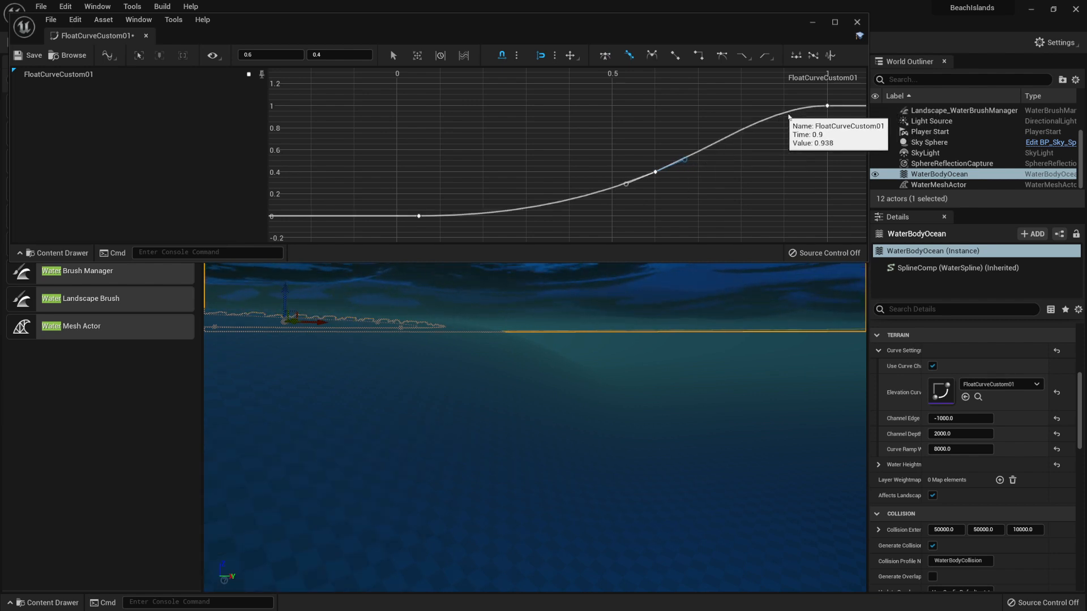
mouse_move(457, 203)
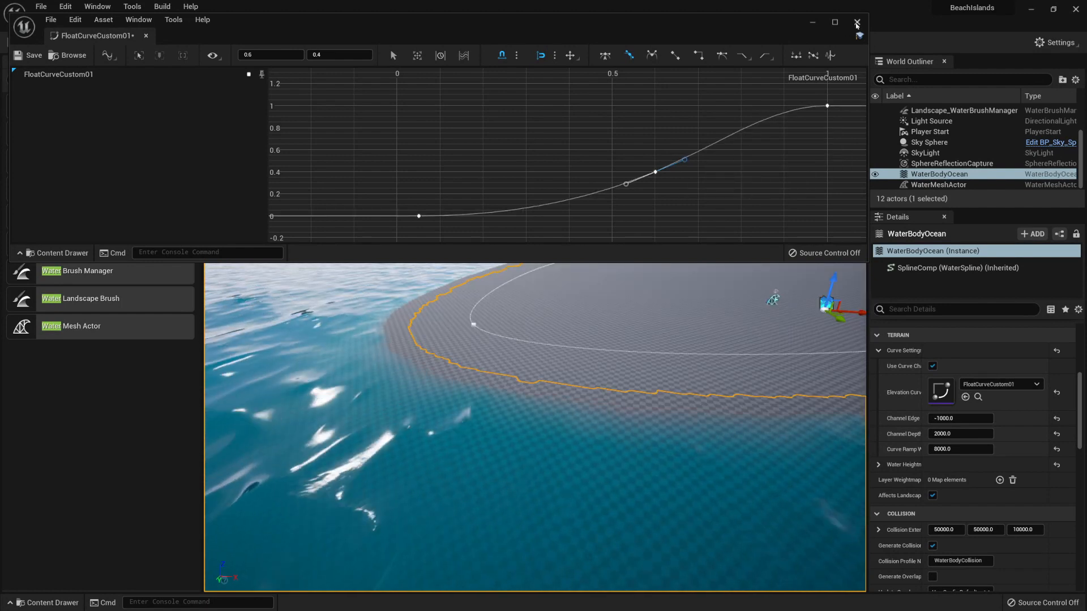
click(855, 22)
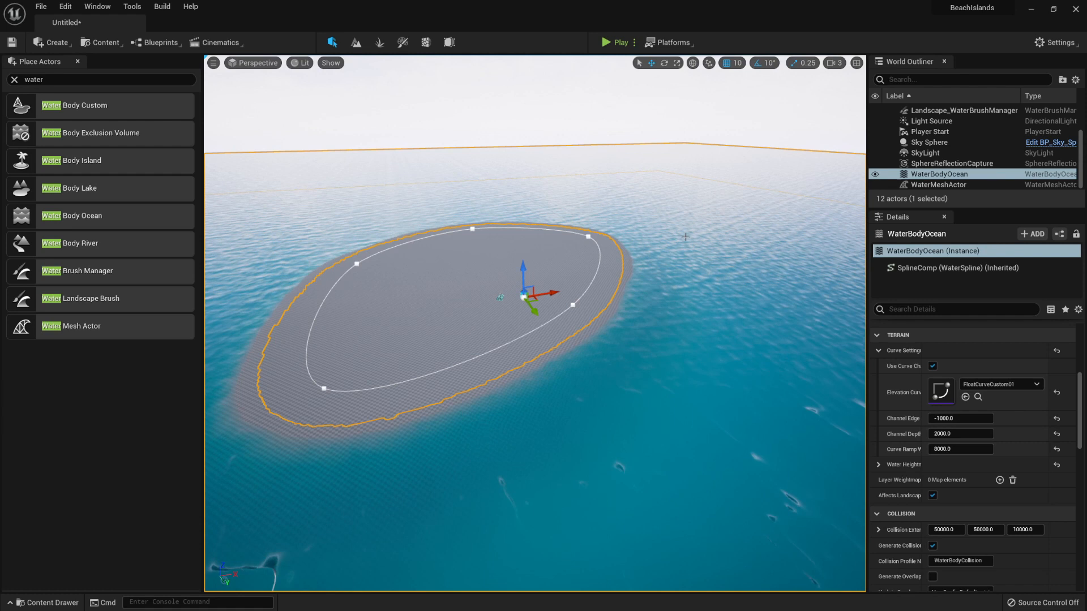
mouse_move(70, 161)
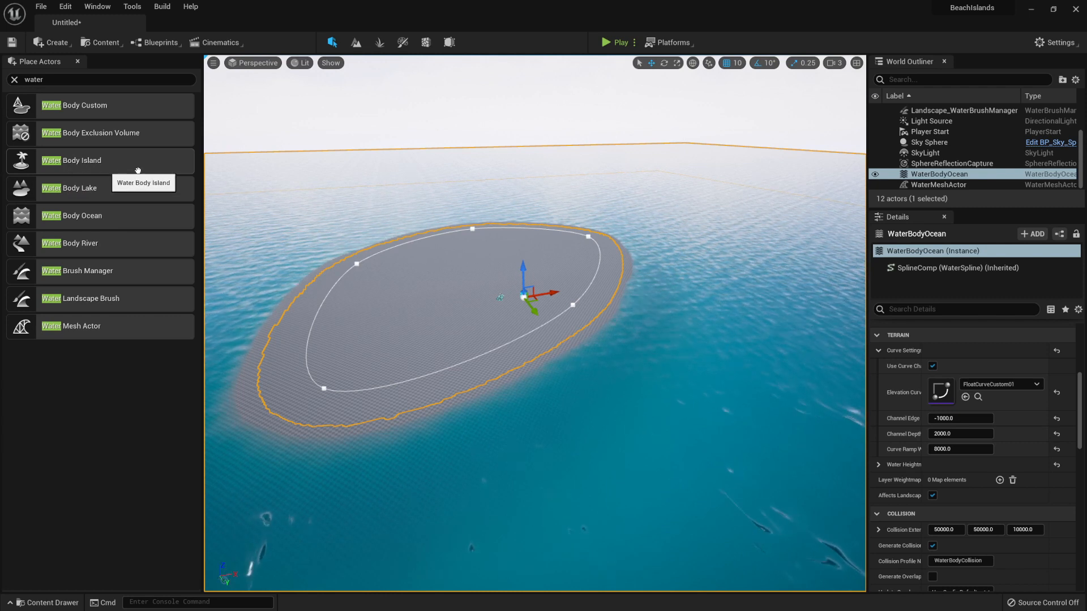
mouse_move(371, 377)
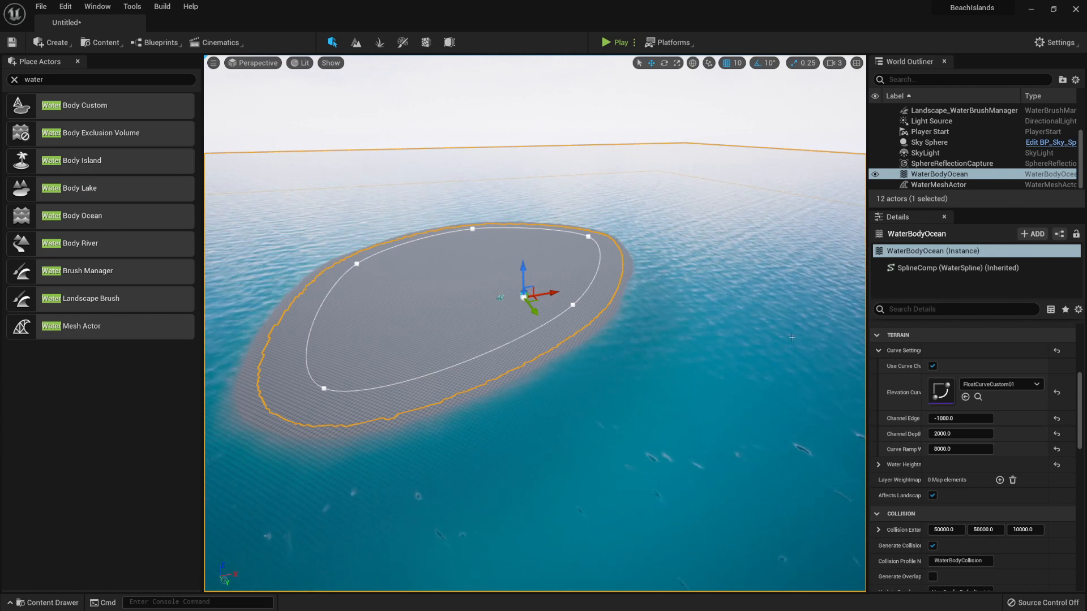
mouse_move(62, 163)
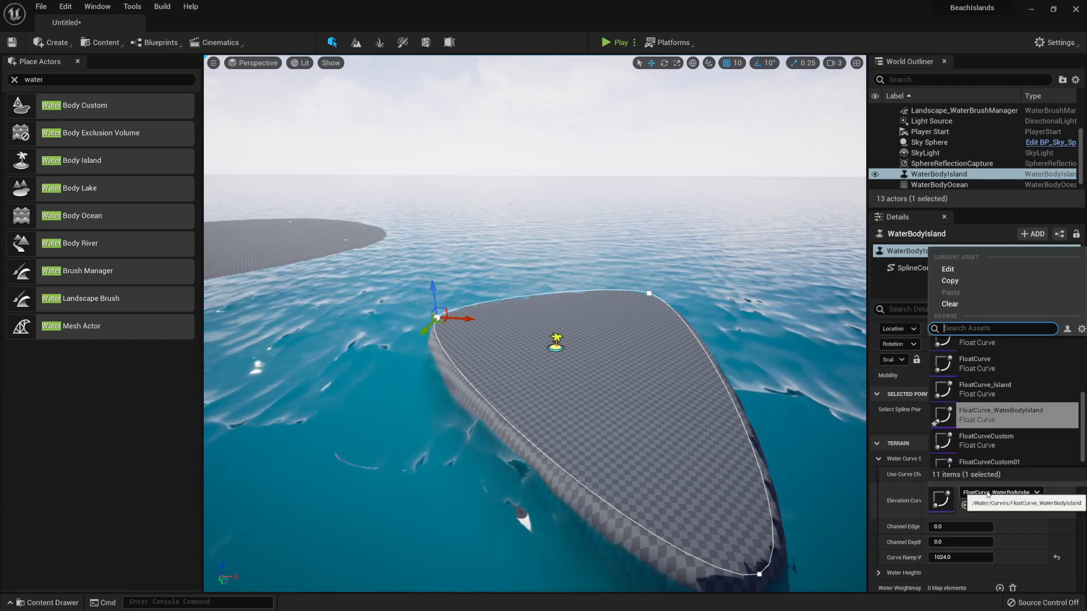
mouse_move(996, 446)
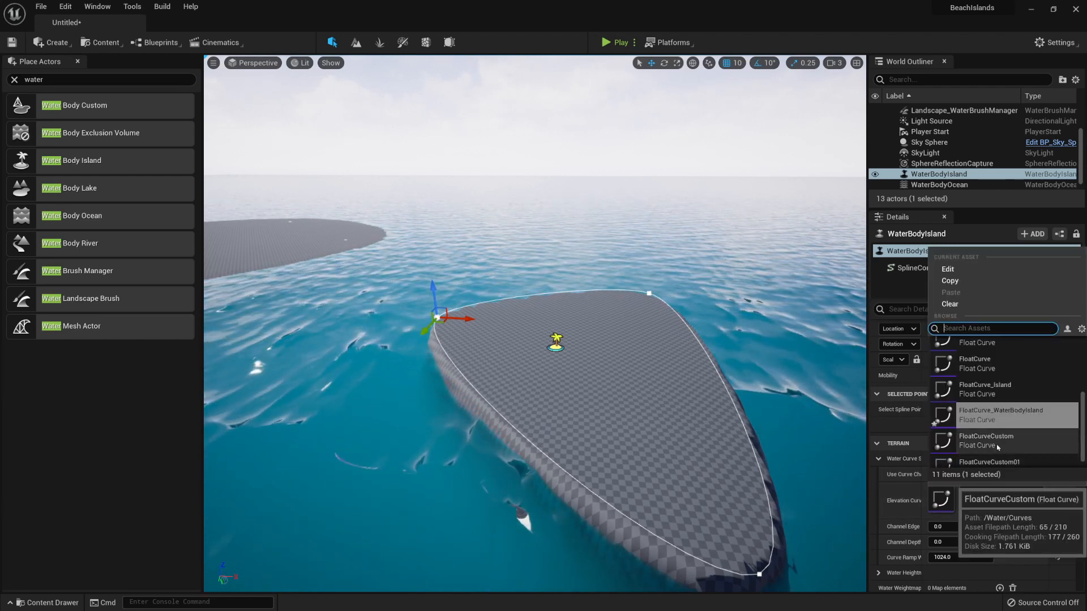
Step: Assign FloatCurveCustom01 as the island's Elevation Curve, filtering the list by 'cu'
click(1002, 414)
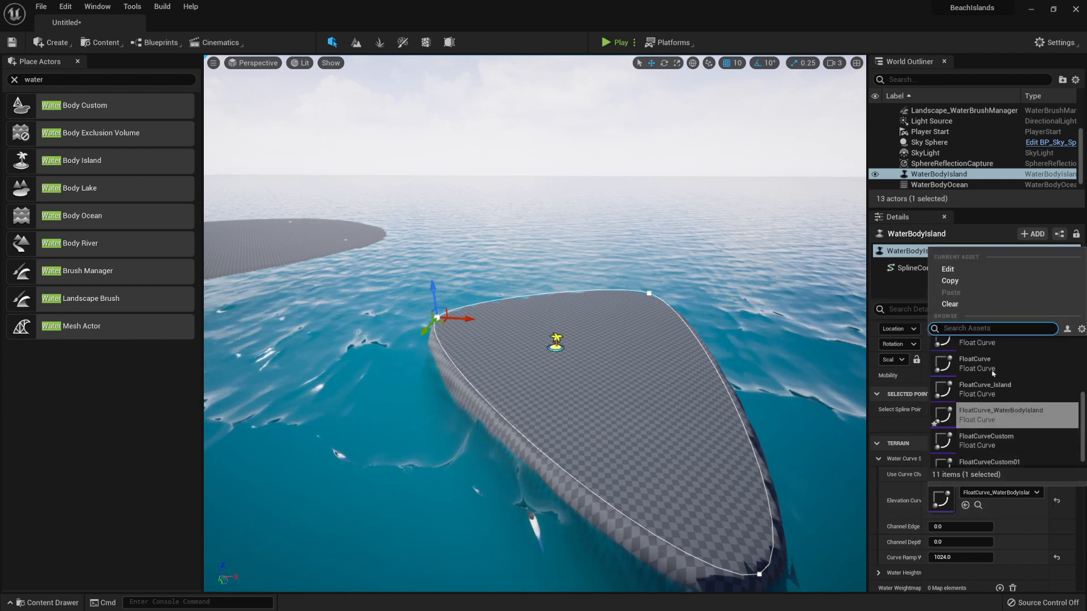
text(custom)
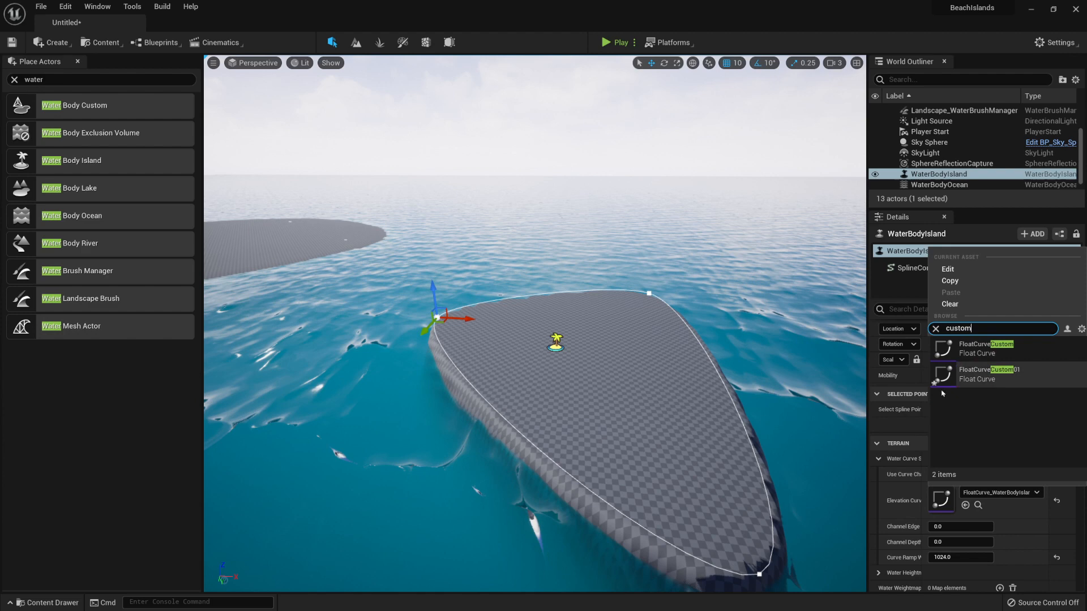
click(1000, 374)
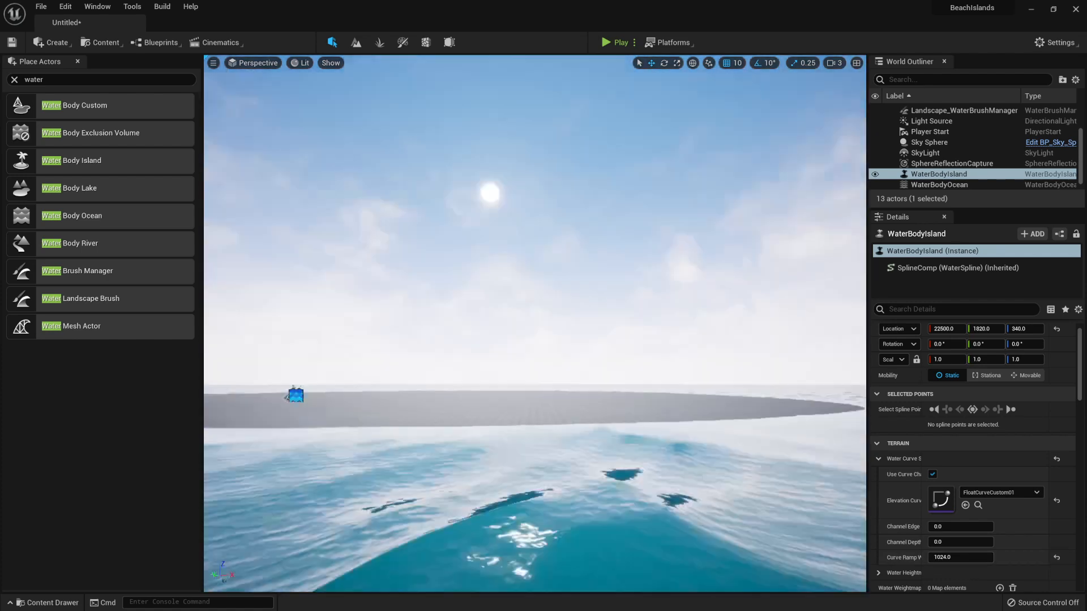
Step: Copy the ocean's 8000 Curve Ramp Width and paste it onto WaterBodyIsland
click(939, 174)
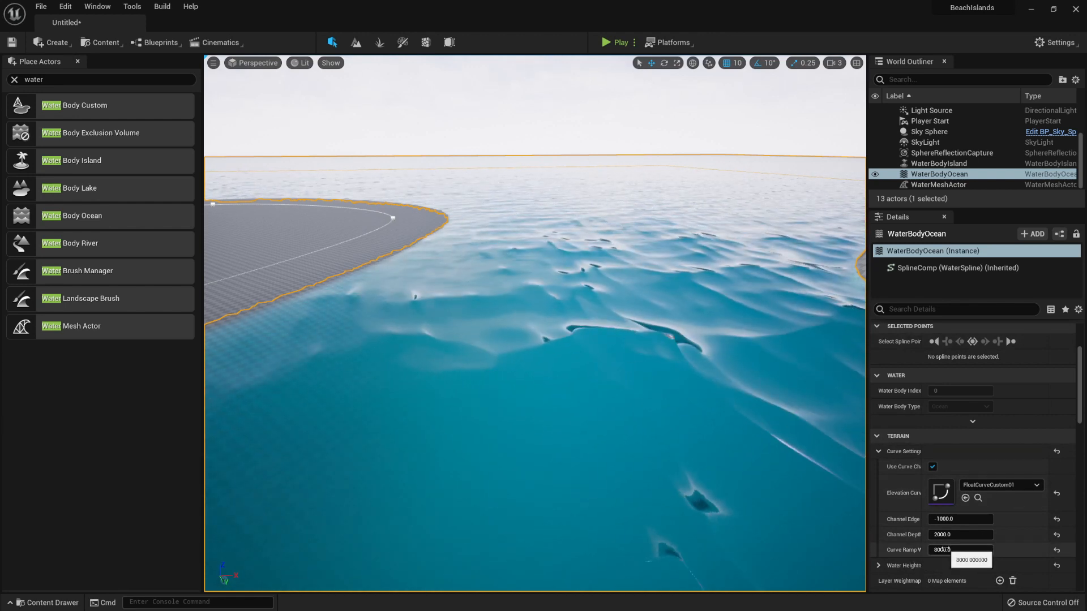
right_click(957, 550)
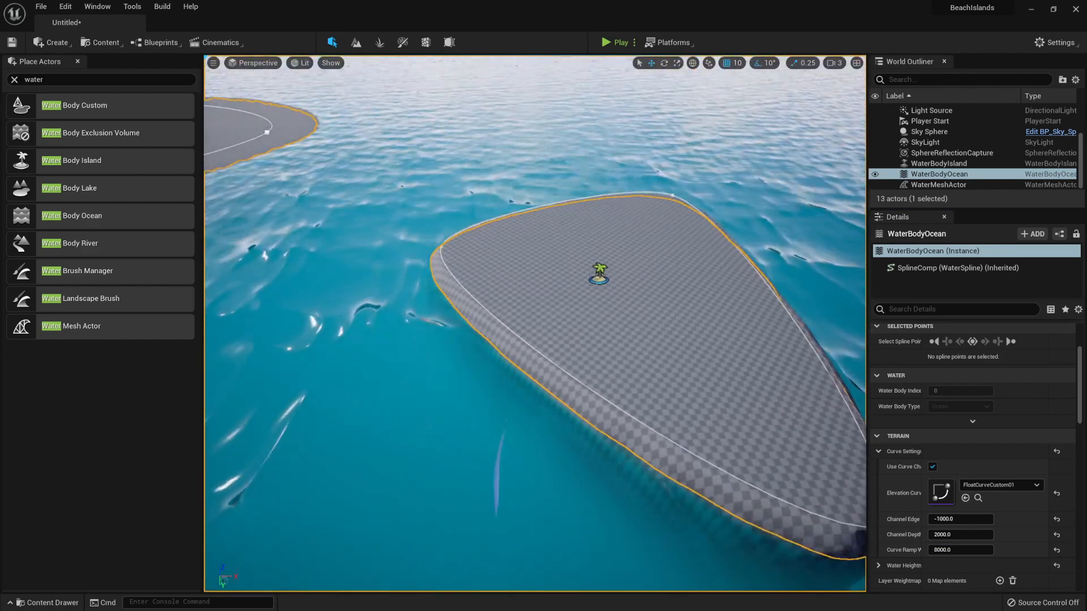
click(939, 163)
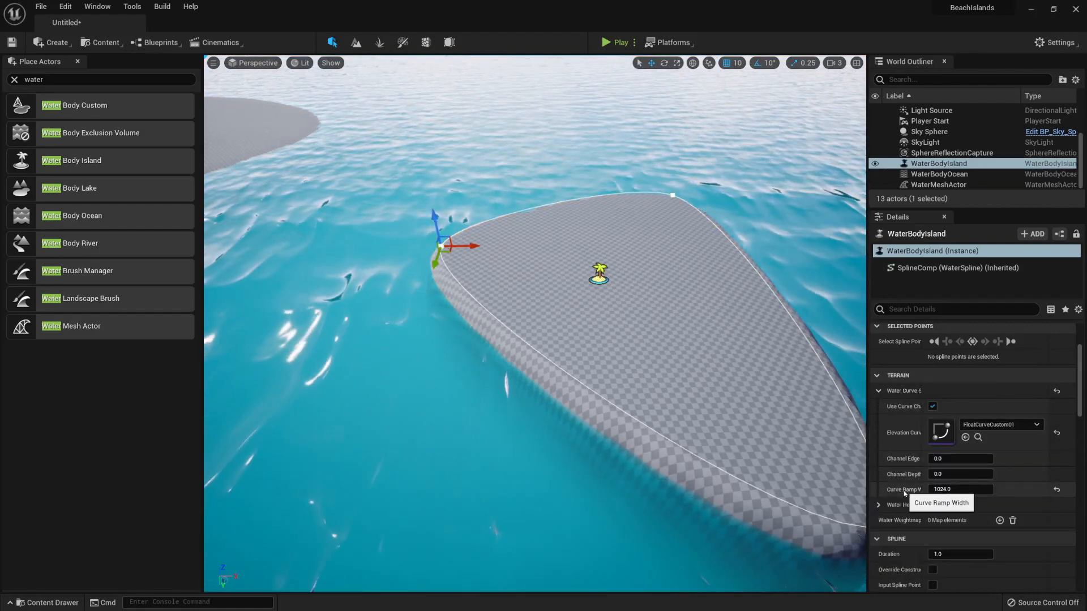
right_click(960, 489)
text(8000)
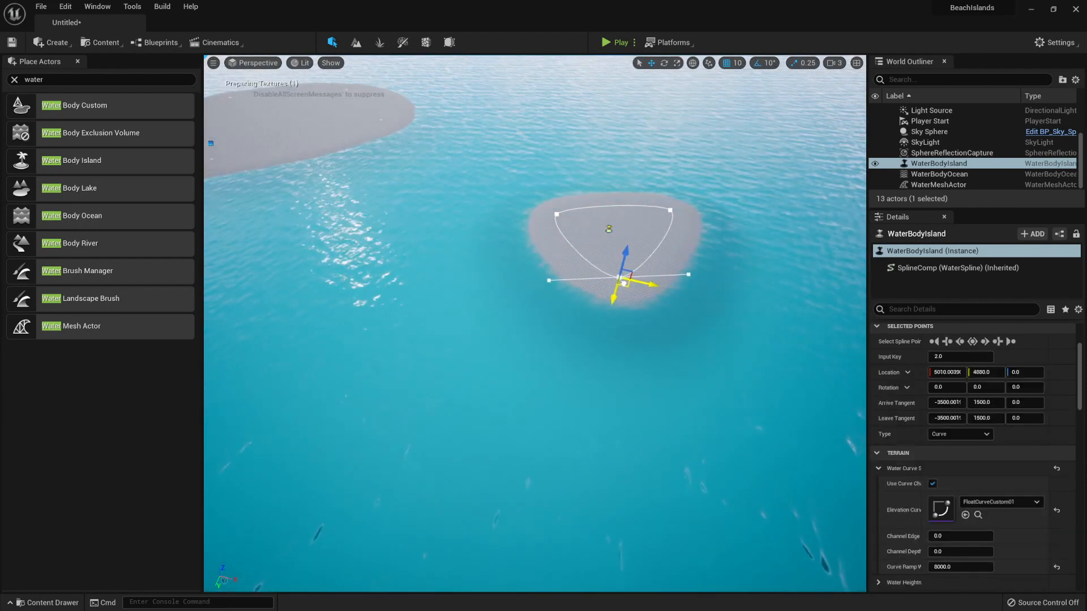
Step: Add a spline point to the island outline and pull it outward to reshape the island
right_click(586, 333)
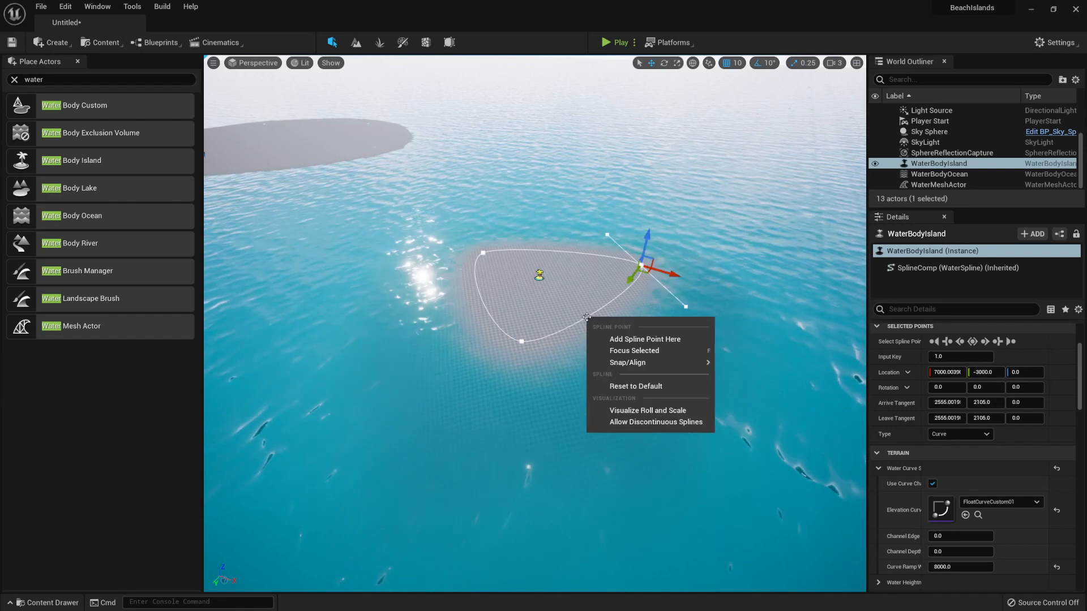
mouse_move(644, 340)
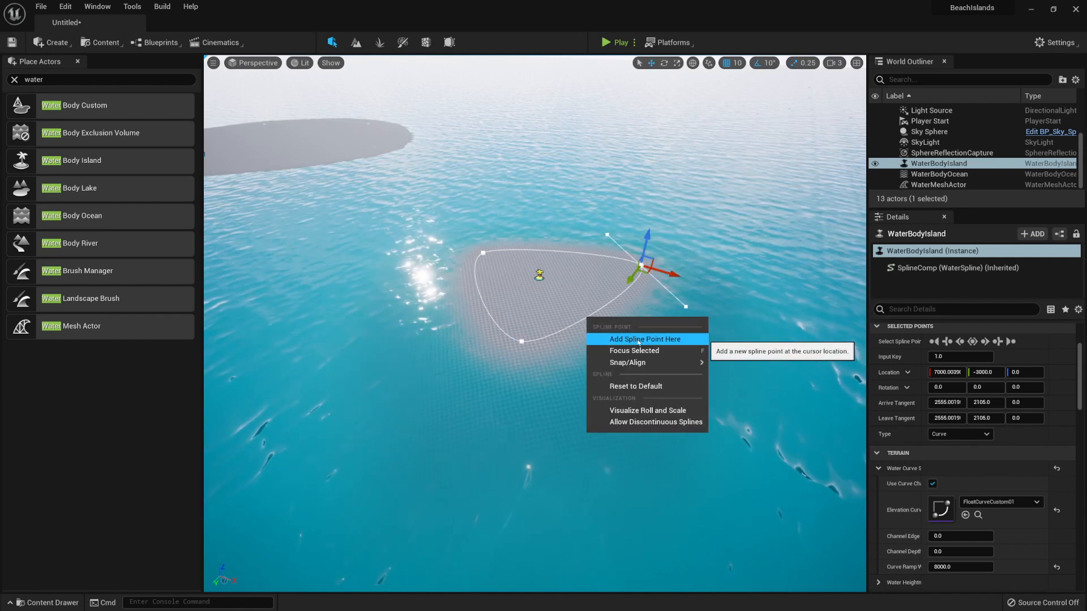
click(644, 340)
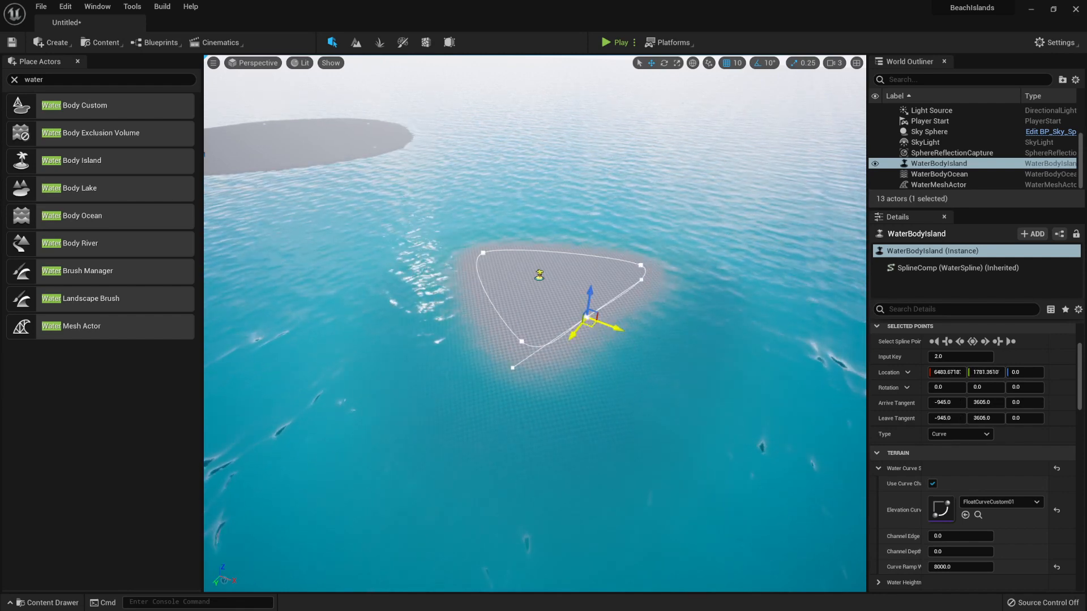
drag(592, 319, 658, 313)
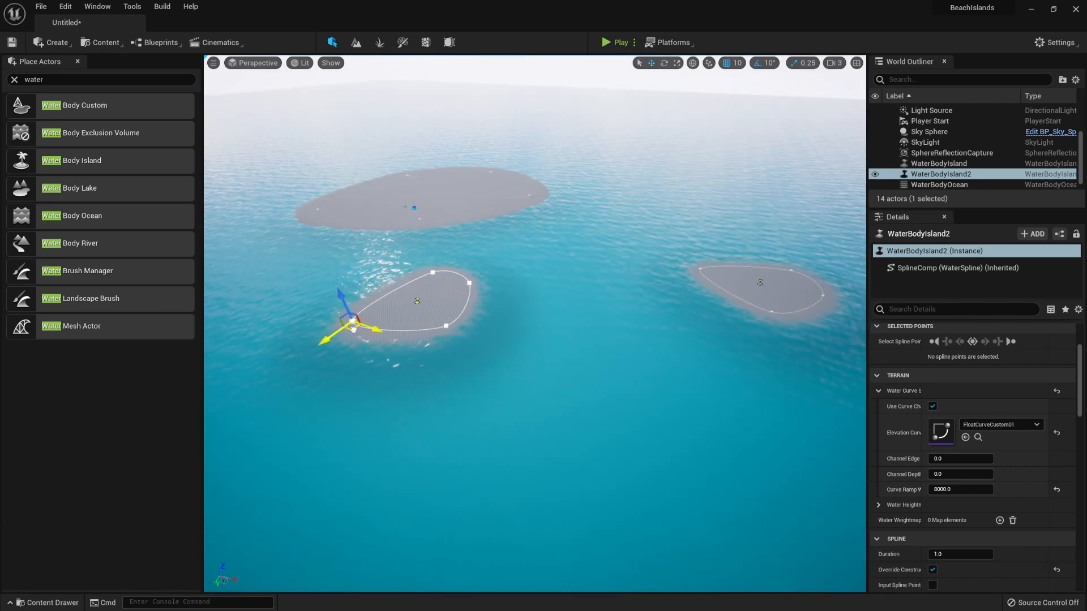
Step: Reshape WaterBodyIsland2's outline and move a duplicated island copy into open water
click(468, 283)
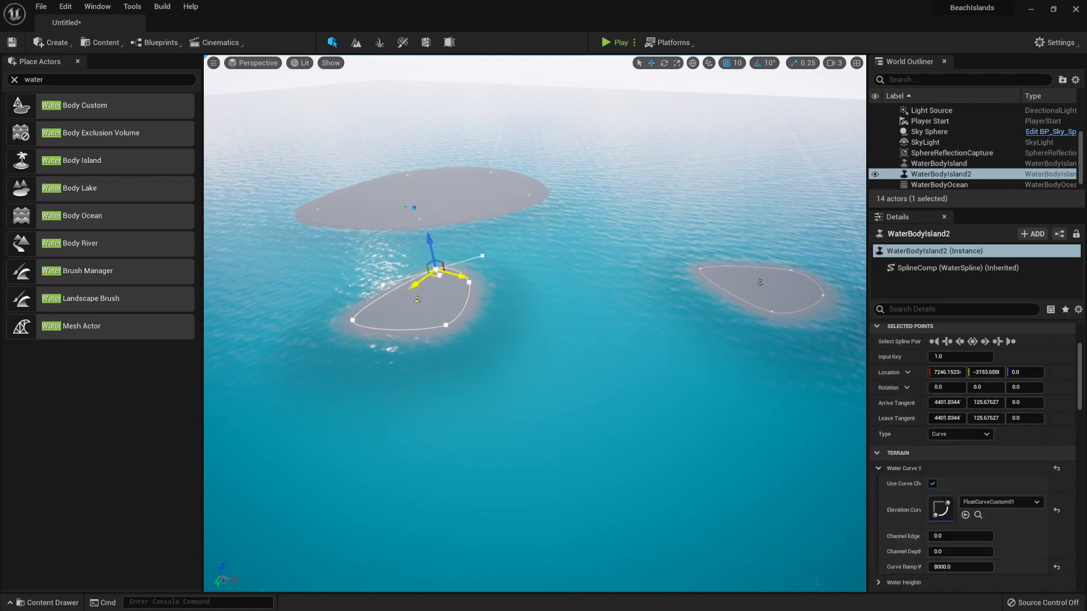
drag(437, 267, 467, 281)
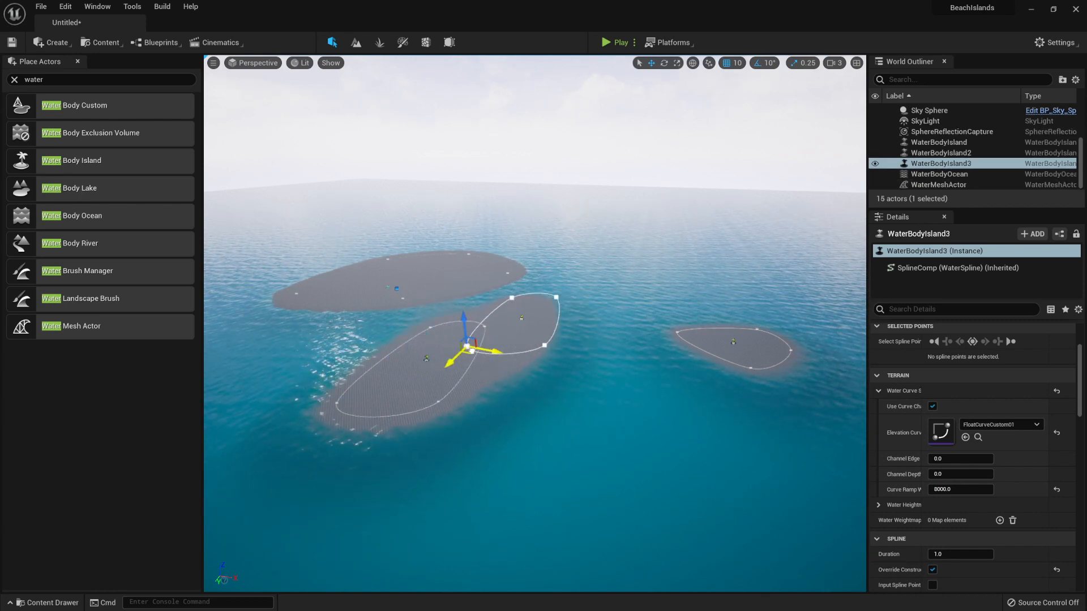
drag(470, 349, 589, 277)
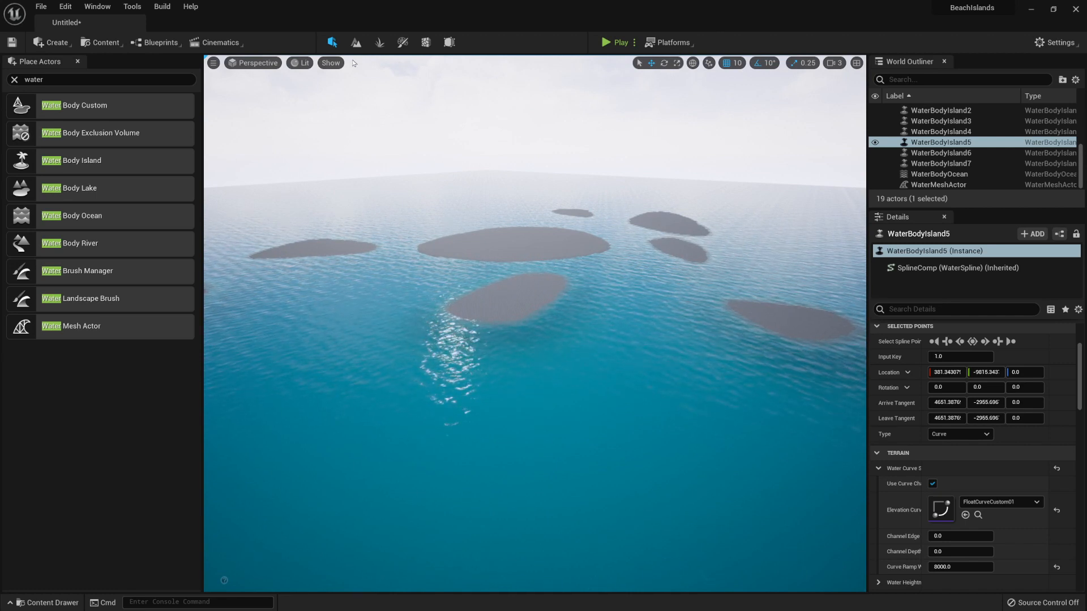
mouse_move(356, 44)
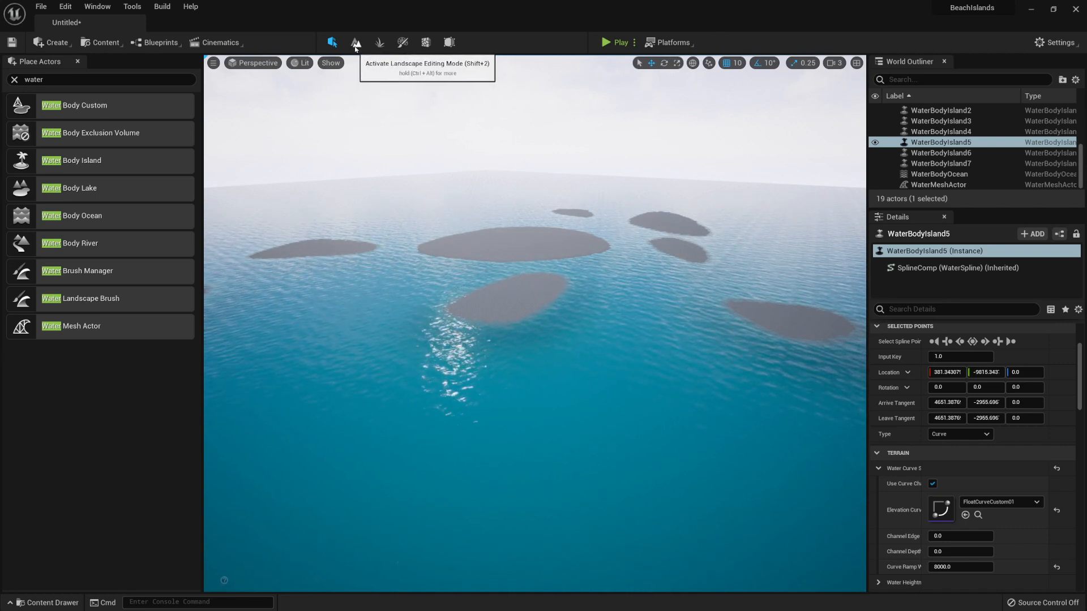
Step: Enter Landscape mode and clear the Layer edit layer, confirming with Yes
click(353, 43)
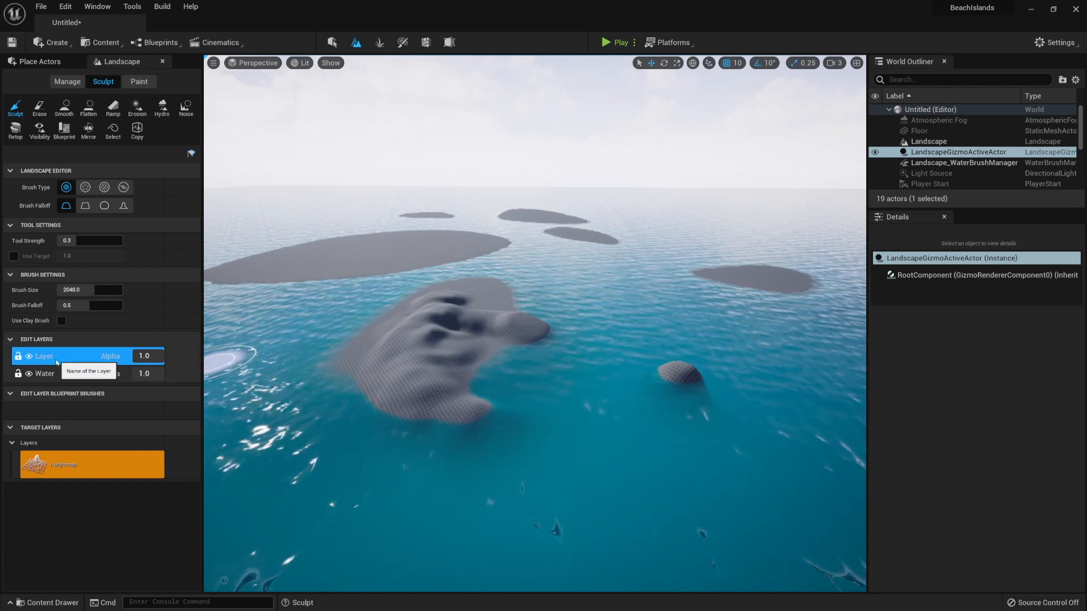
right_click(44, 355)
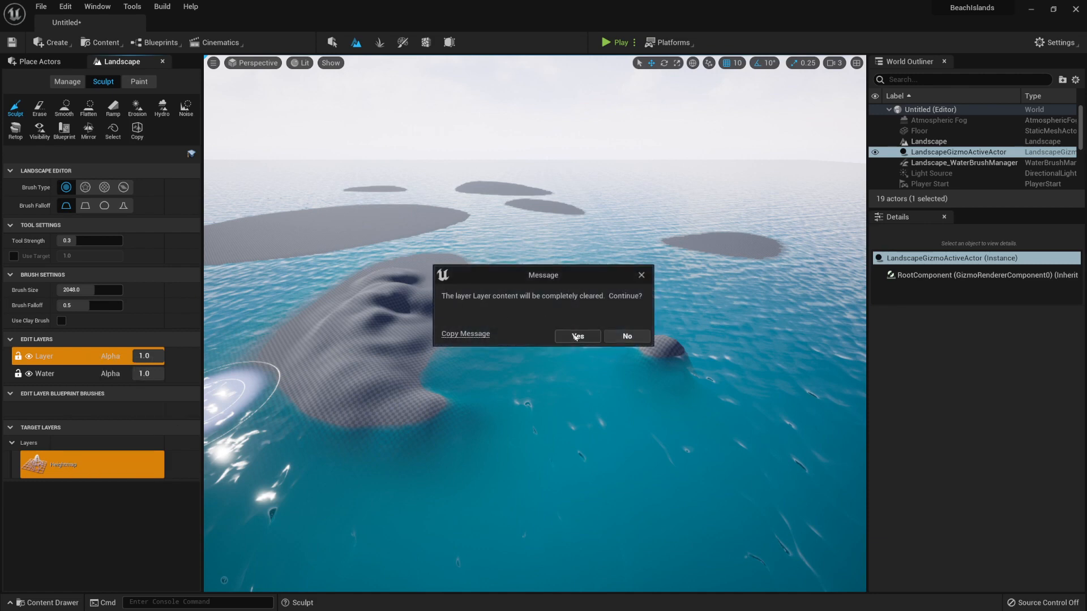
click(577, 336)
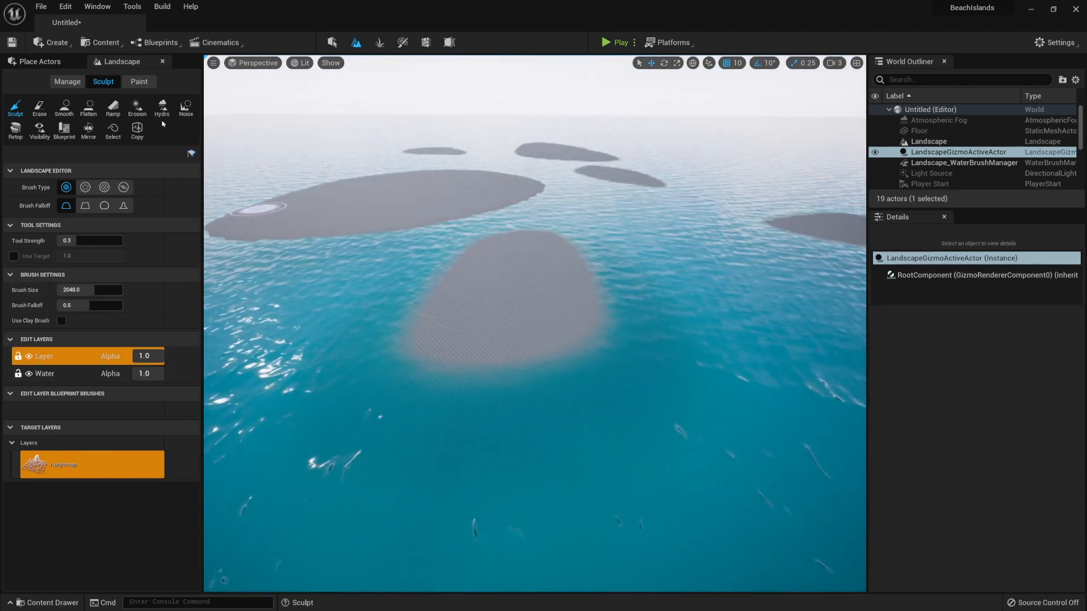
mouse_move(186, 110)
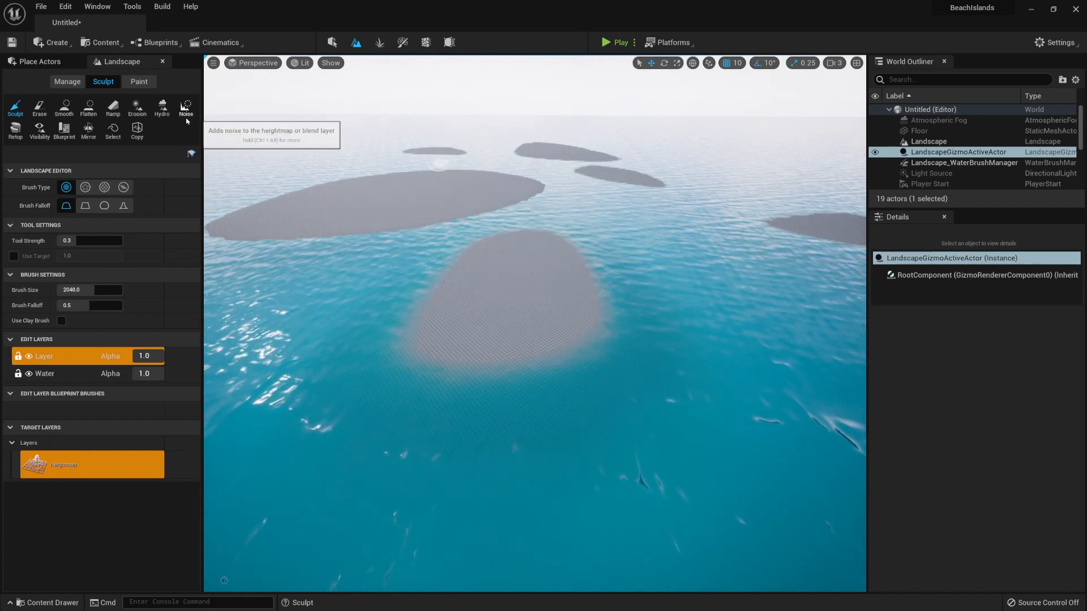
Step: Select the Noise sculpt tool at strength 0.1 and paint noise onto the island terrain
click(185, 108)
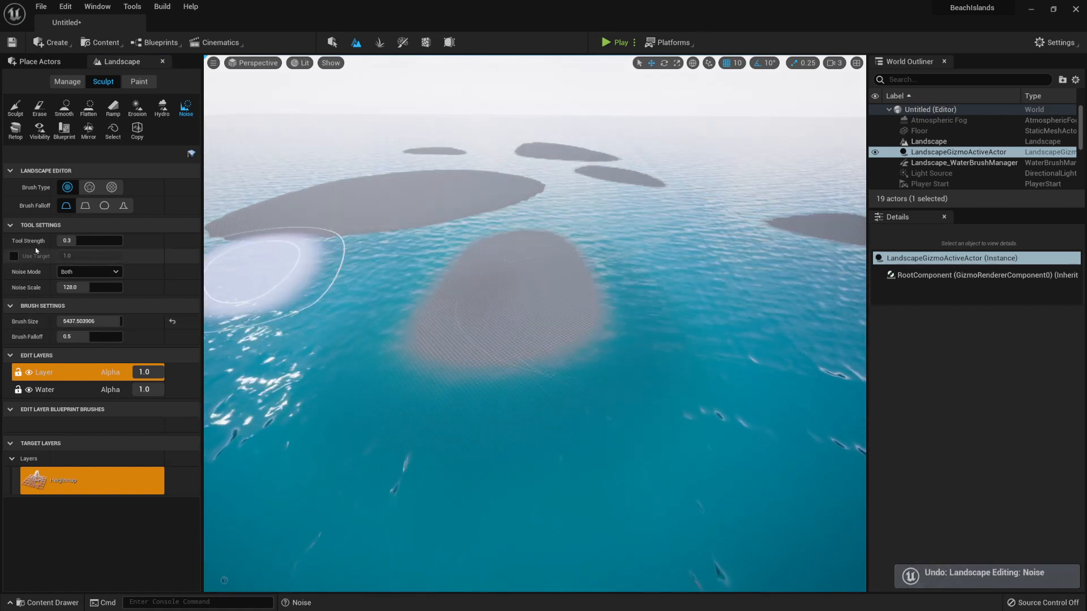
click(85, 240)
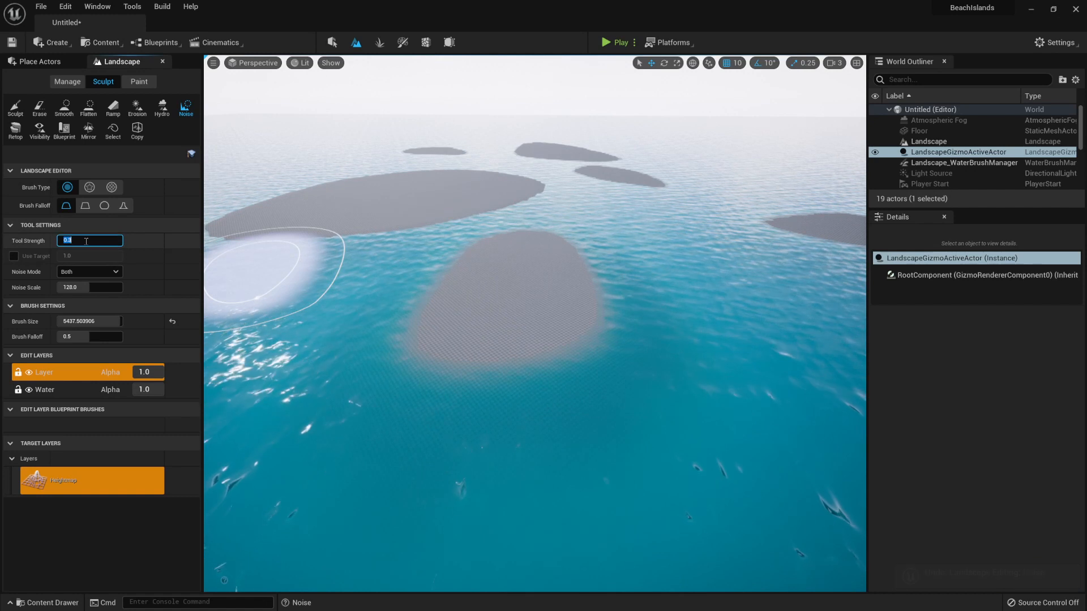
text(0)
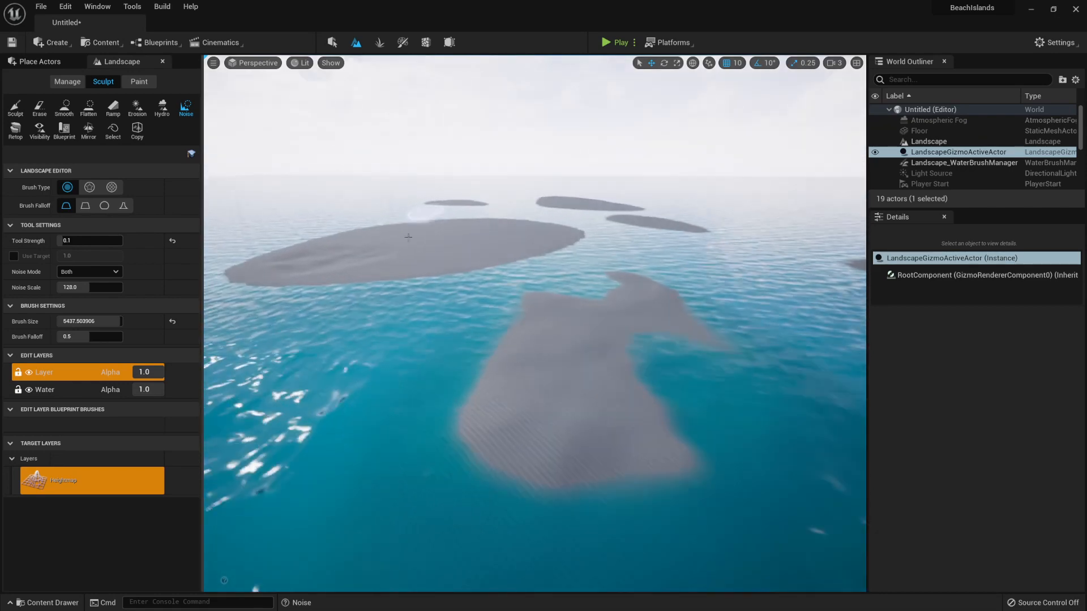
click(443, 232)
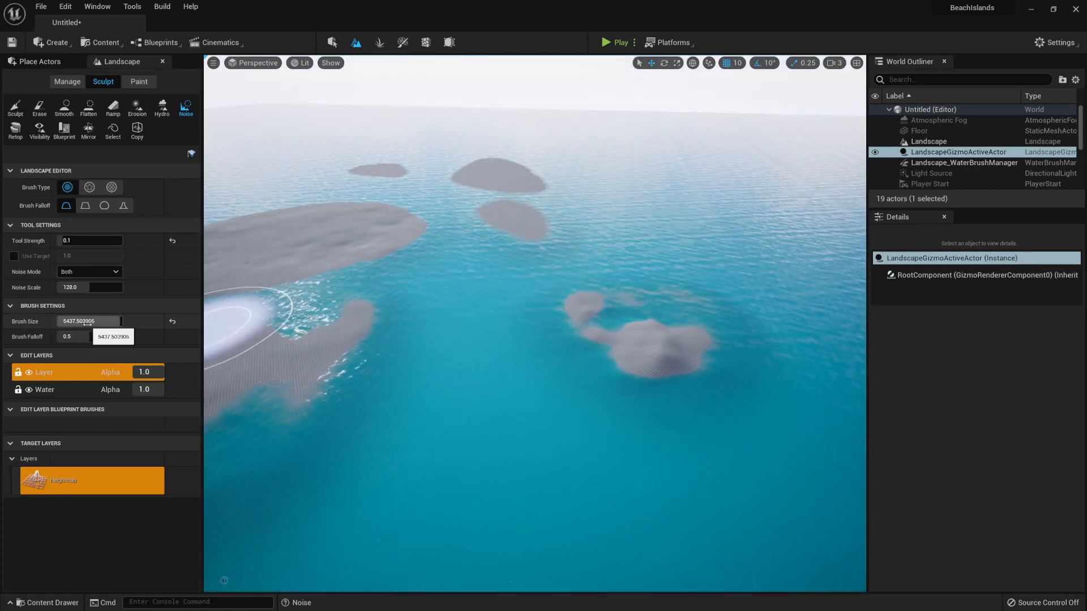
Step: Set the noise Brush Size to 10000
click(88, 321)
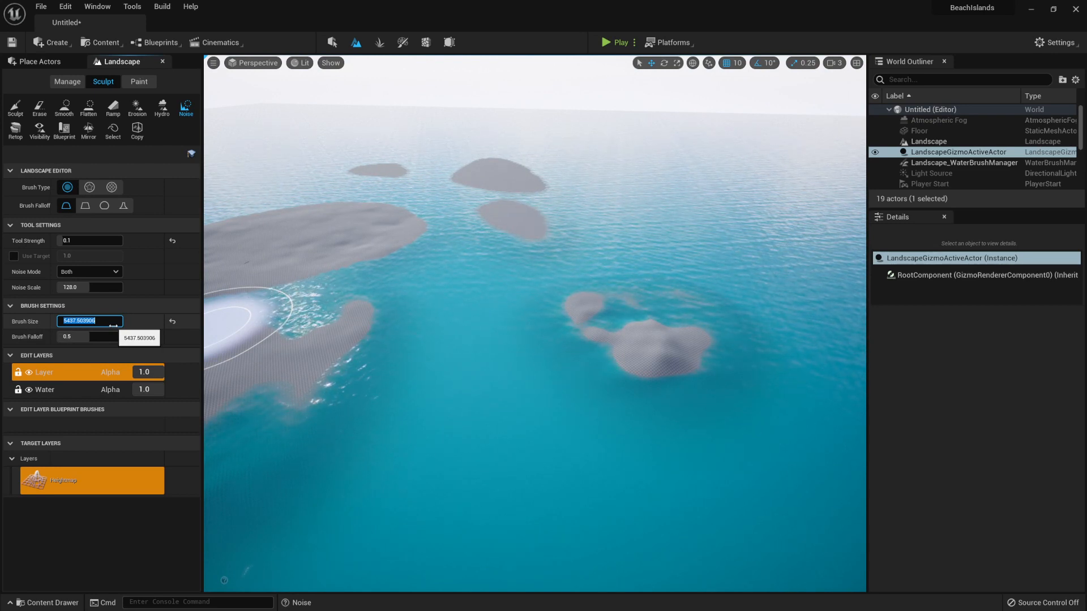
text(100000)
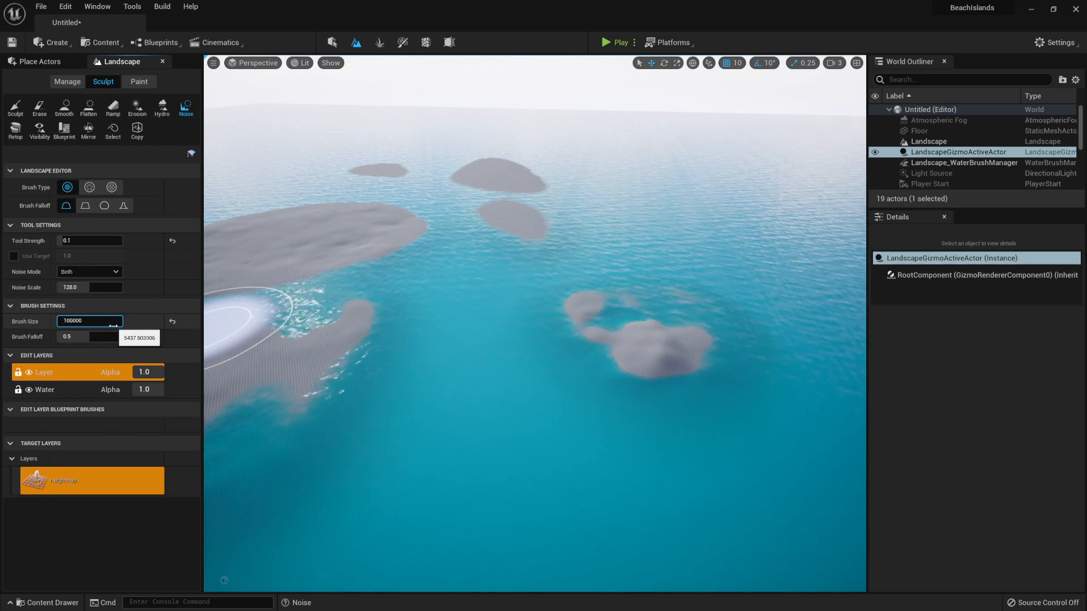
text(10000.0)
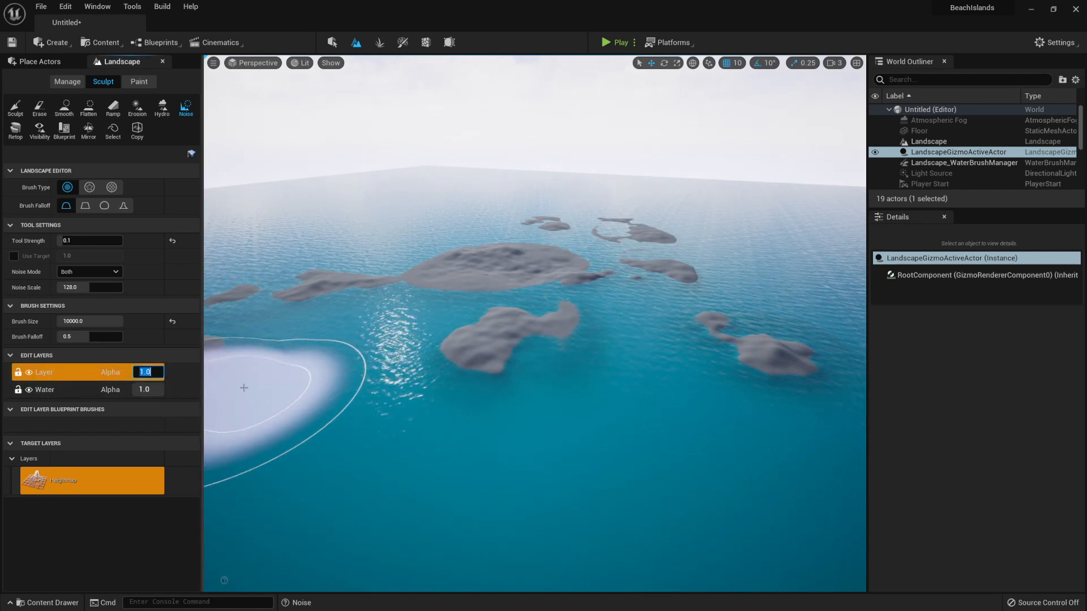
Step: Set the Layer edit layer's Alpha to 0.3
text(0.3)
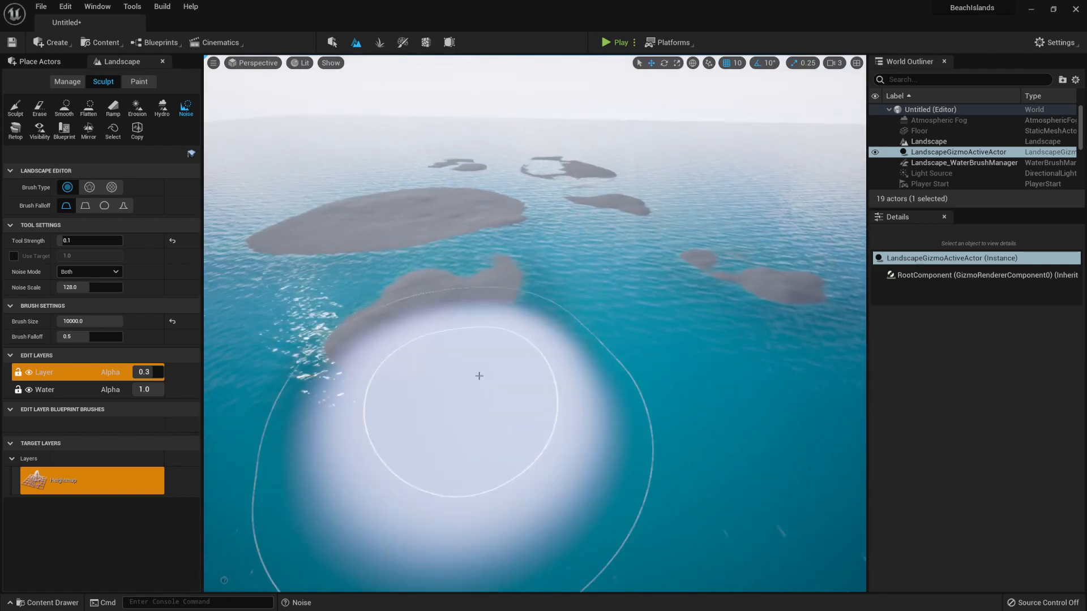
mouse_move(332, 42)
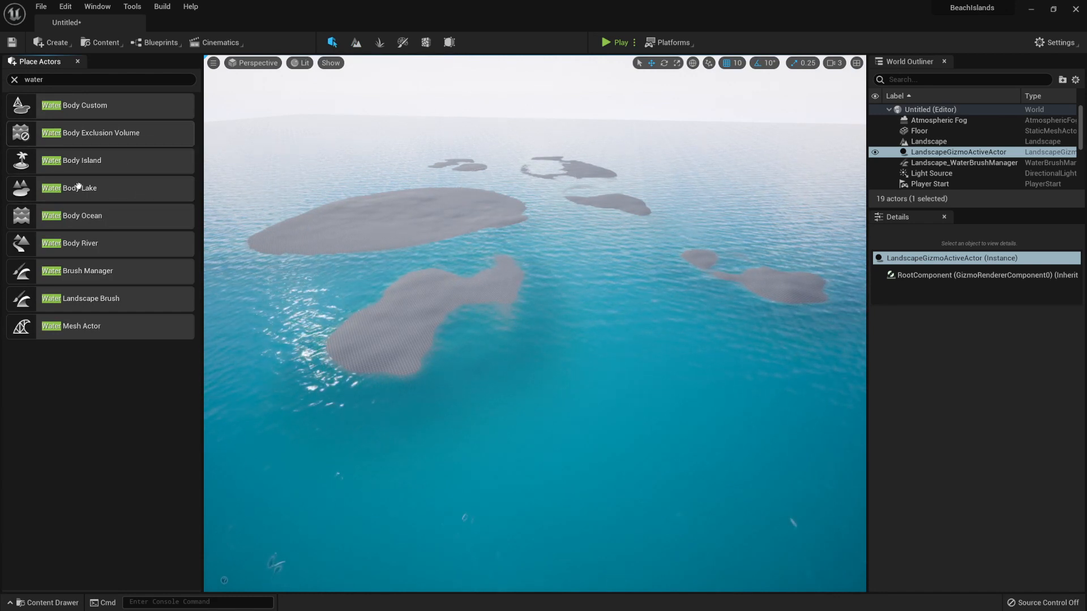
mouse_move(330, 43)
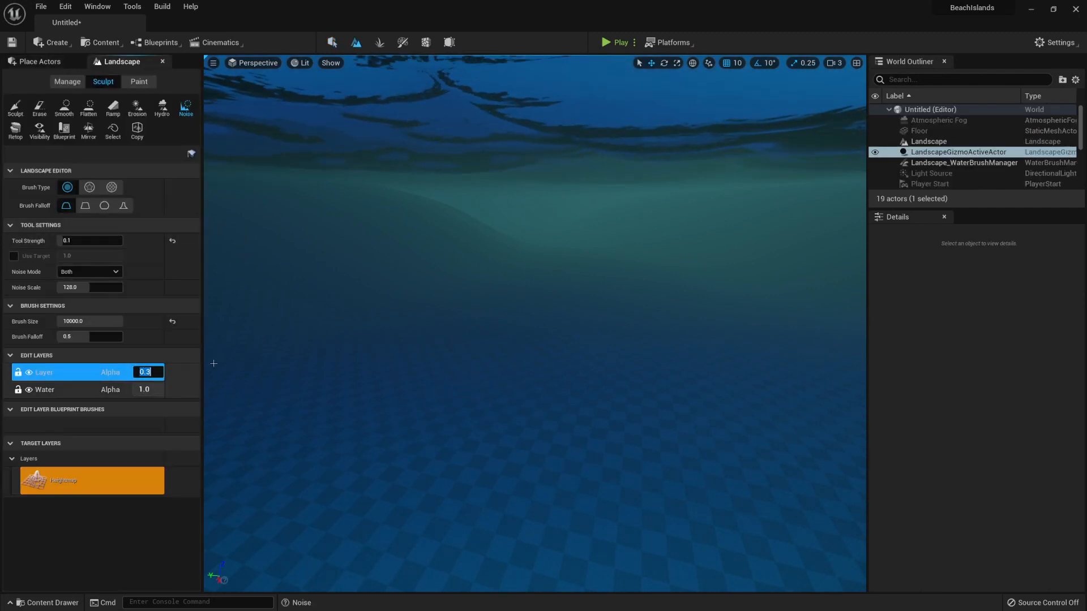
Step: Enter 1.0 then 0.1 as the Layer edit layer's Alpha, leaving faint noise
text(1.0)
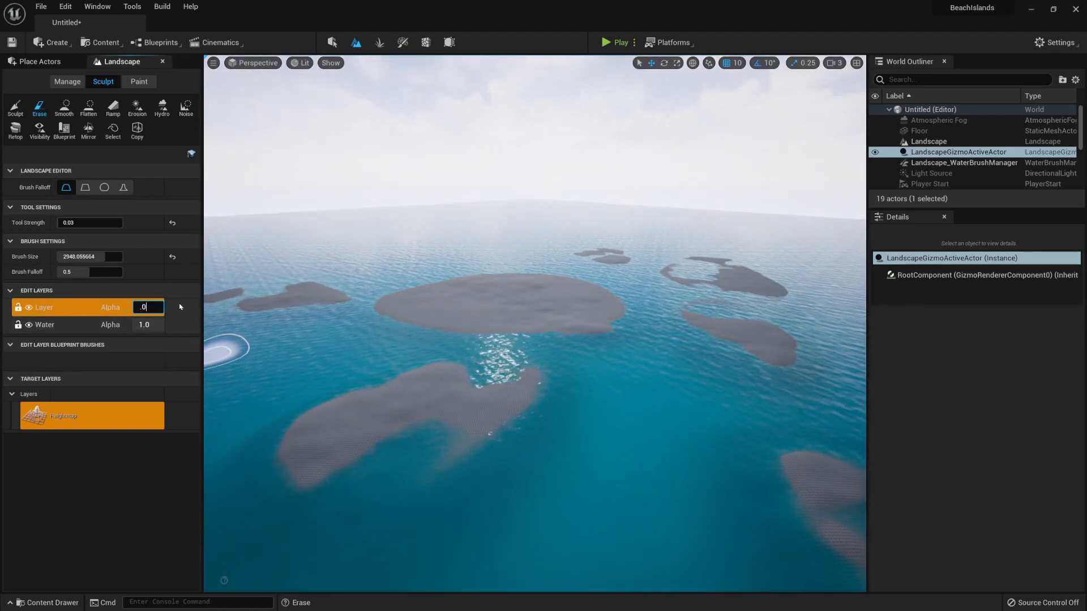
text(0.1)
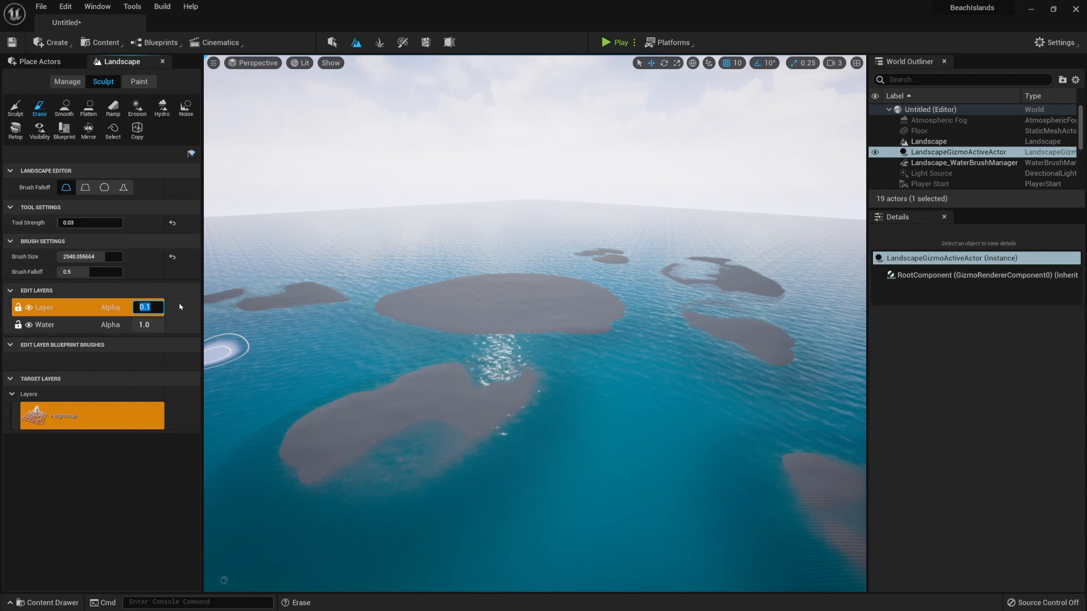